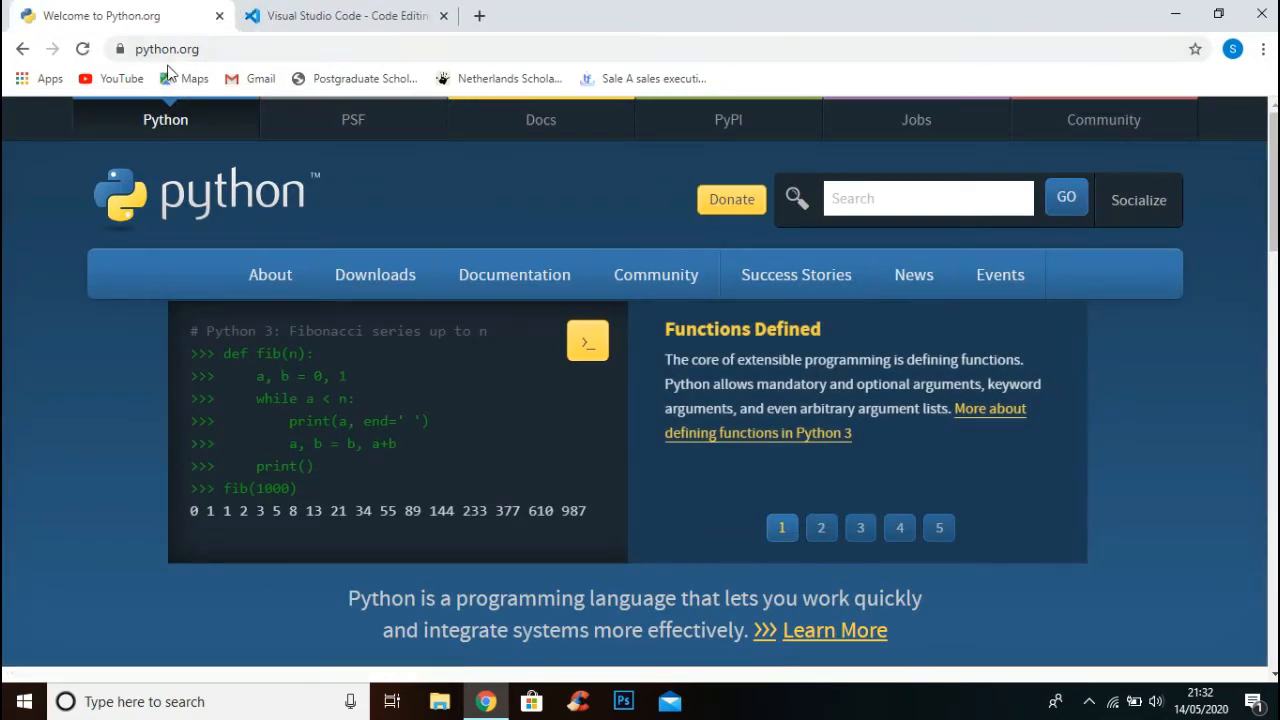
pyautogui.moveTo(376, 274)
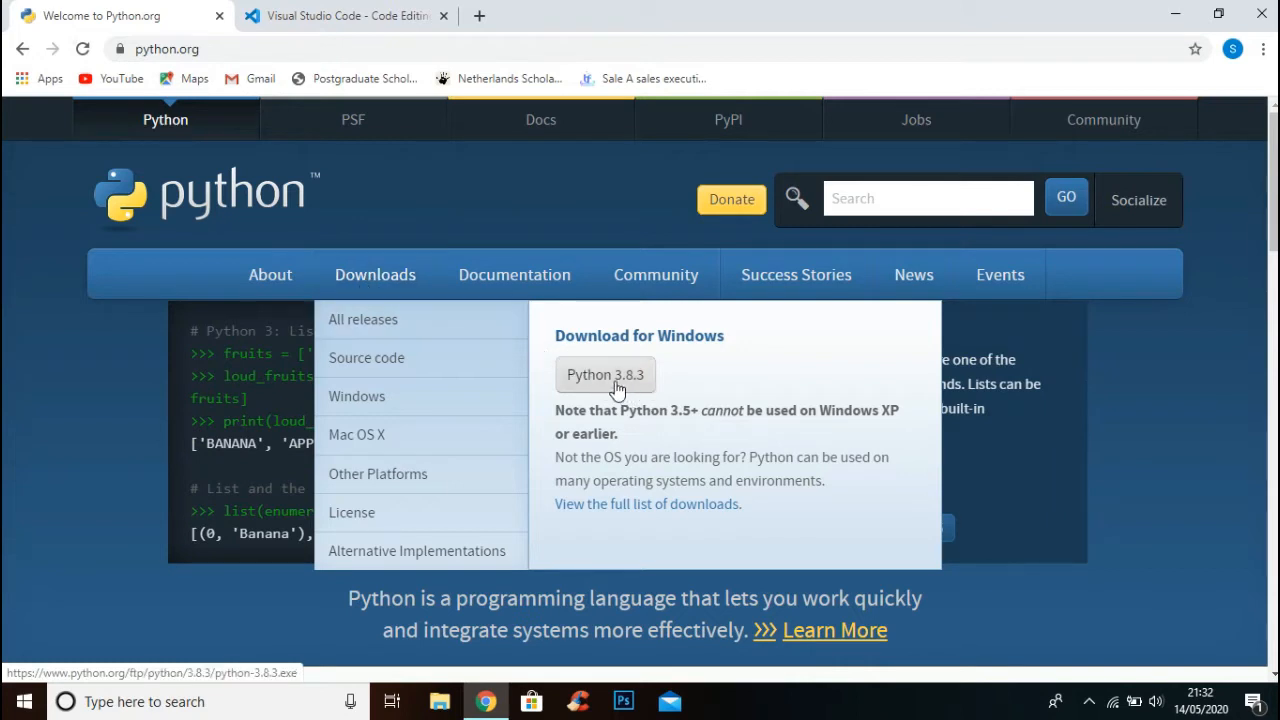
# Step: Download the Python 3.8.3 Windows installer from the Python.org Downloads menu
pyautogui.click(604, 374)
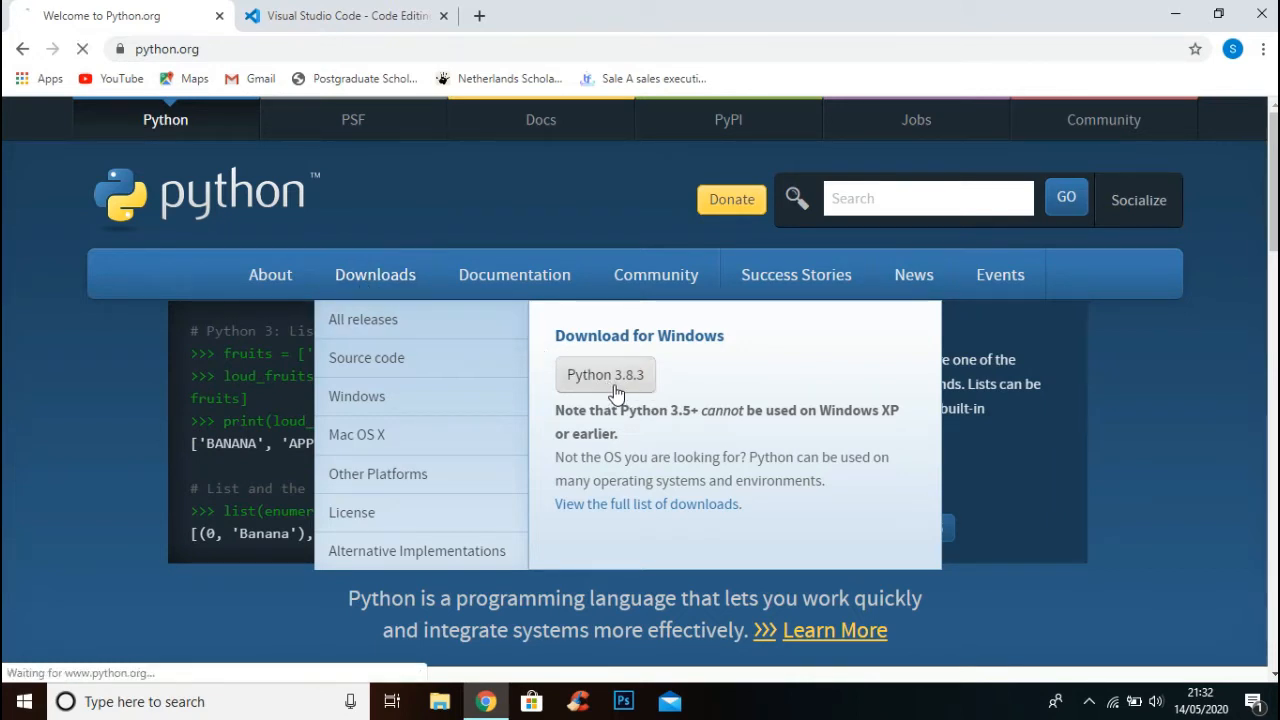
pyautogui.click(604, 374)
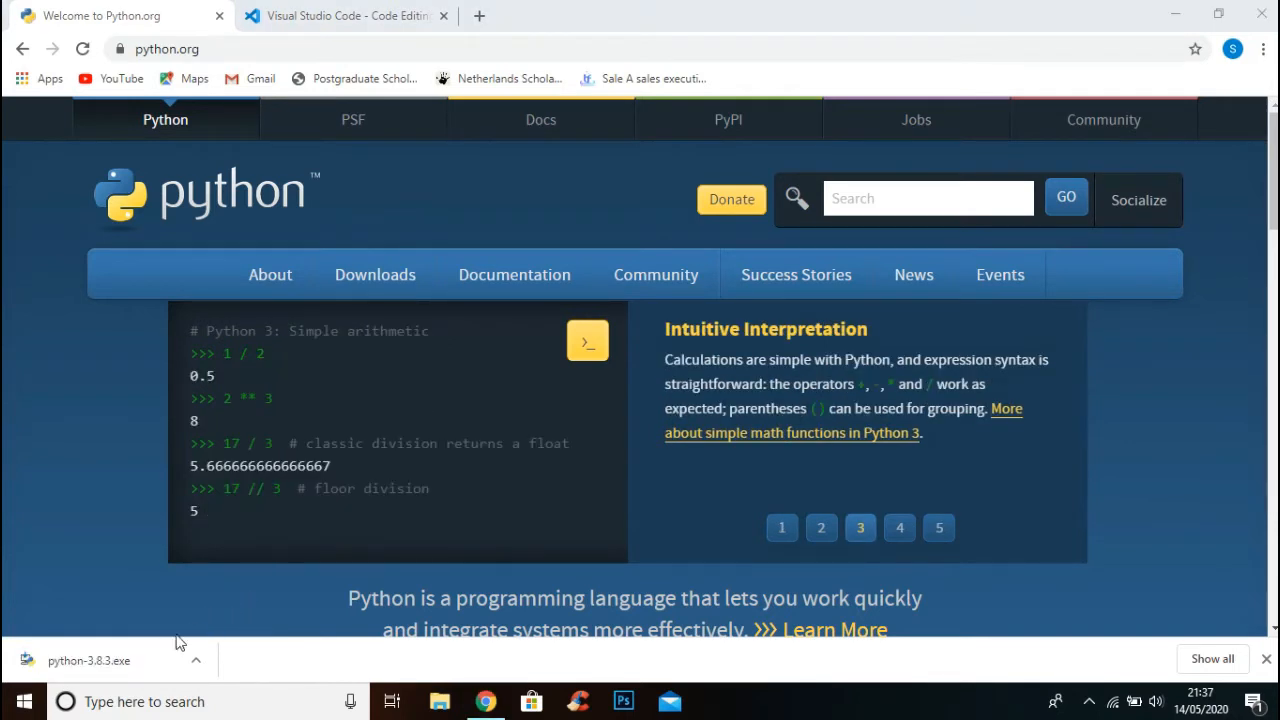
pyautogui.moveTo(96, 680)
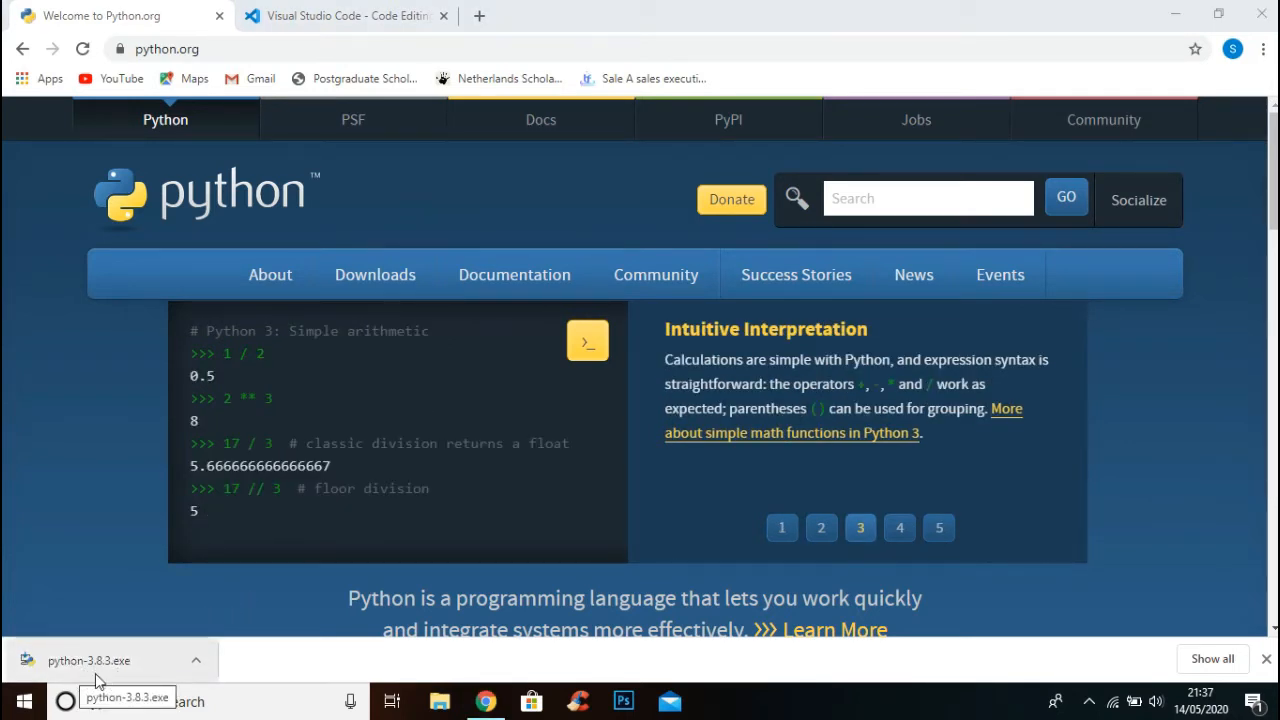
# Step: Run the downloaded Python 3.8.3 setup with 'Add Python 3.8 to PATH' ticked and start Install Now
pyautogui.click(196, 660)
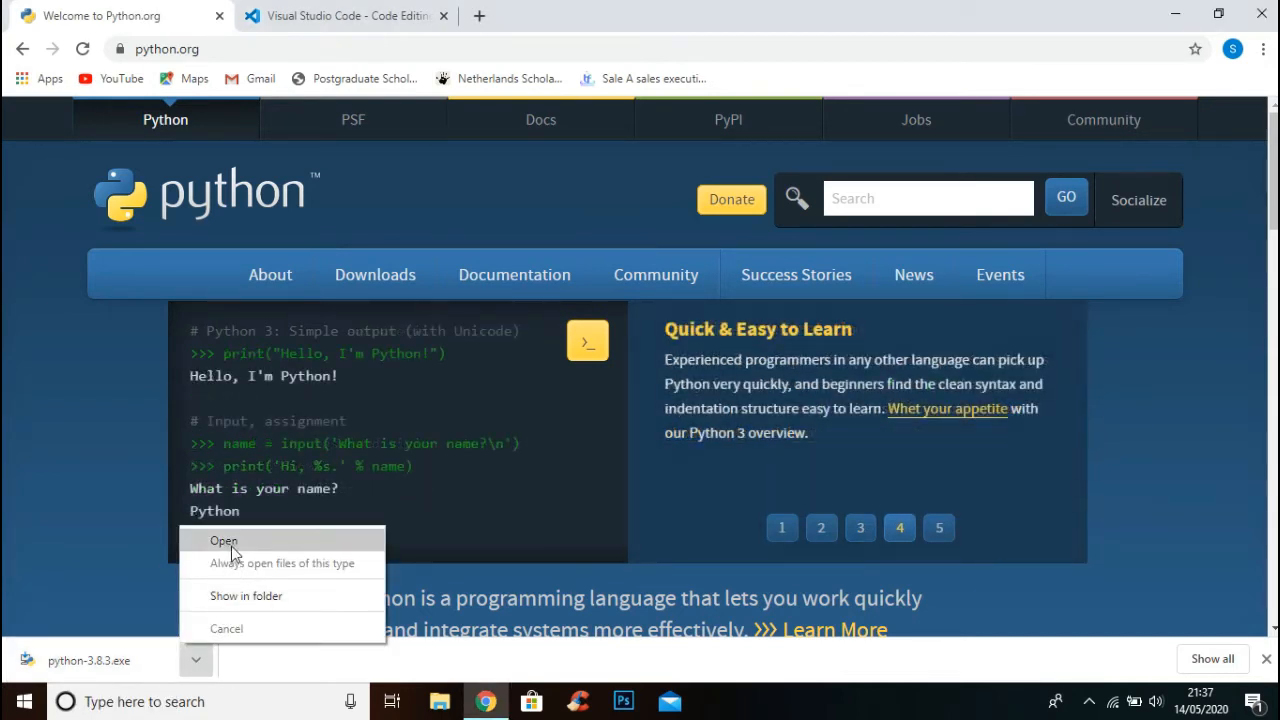
pyautogui.click(224, 540)
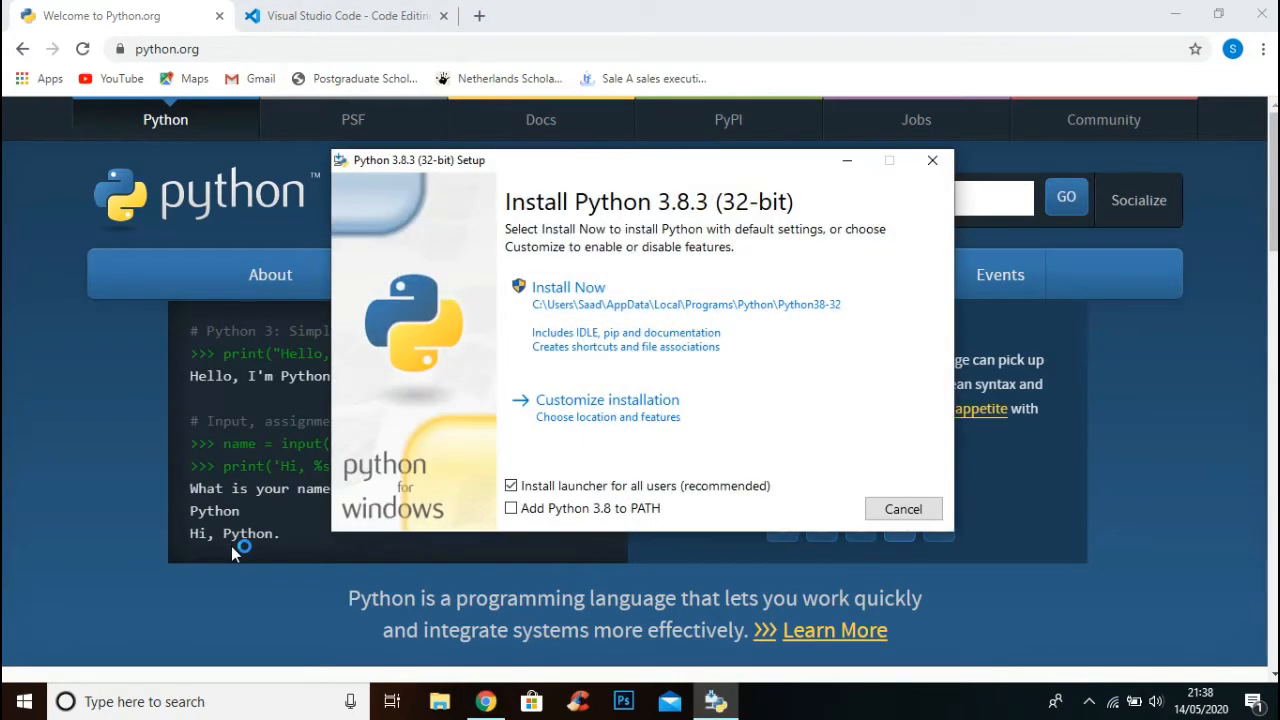
pyautogui.moveTo(470, 510)
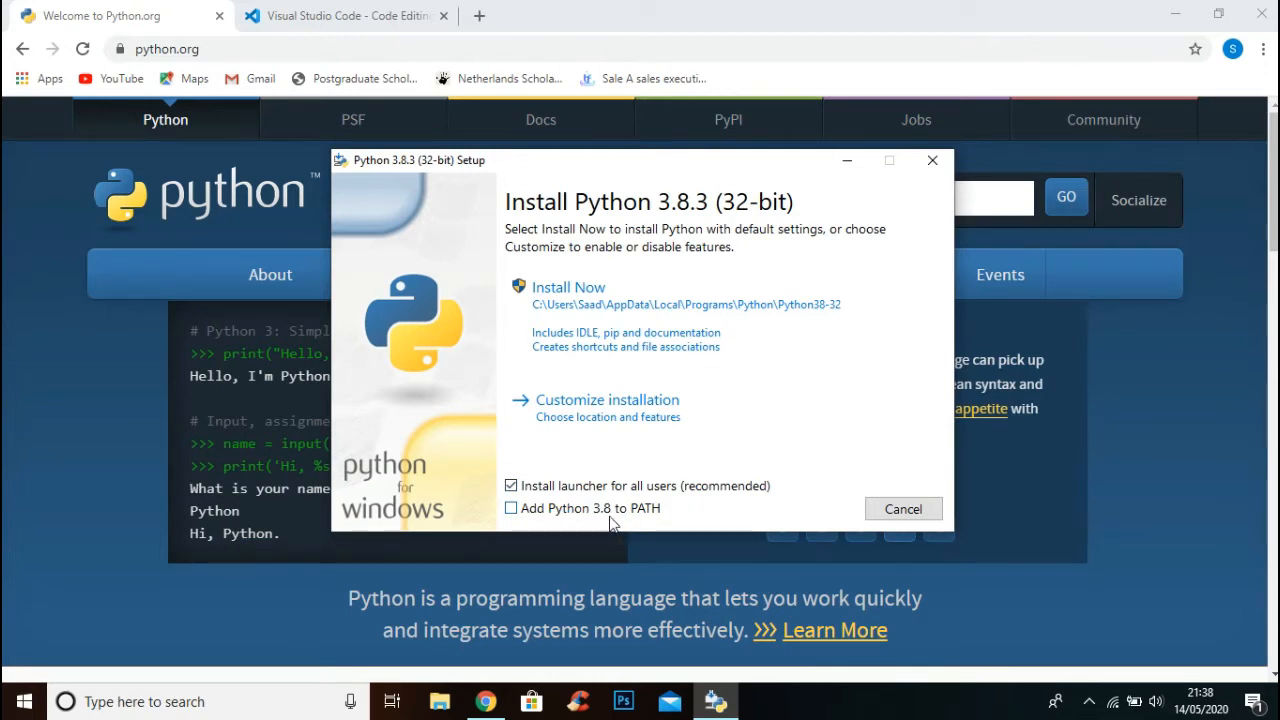
pyautogui.click(512, 508)
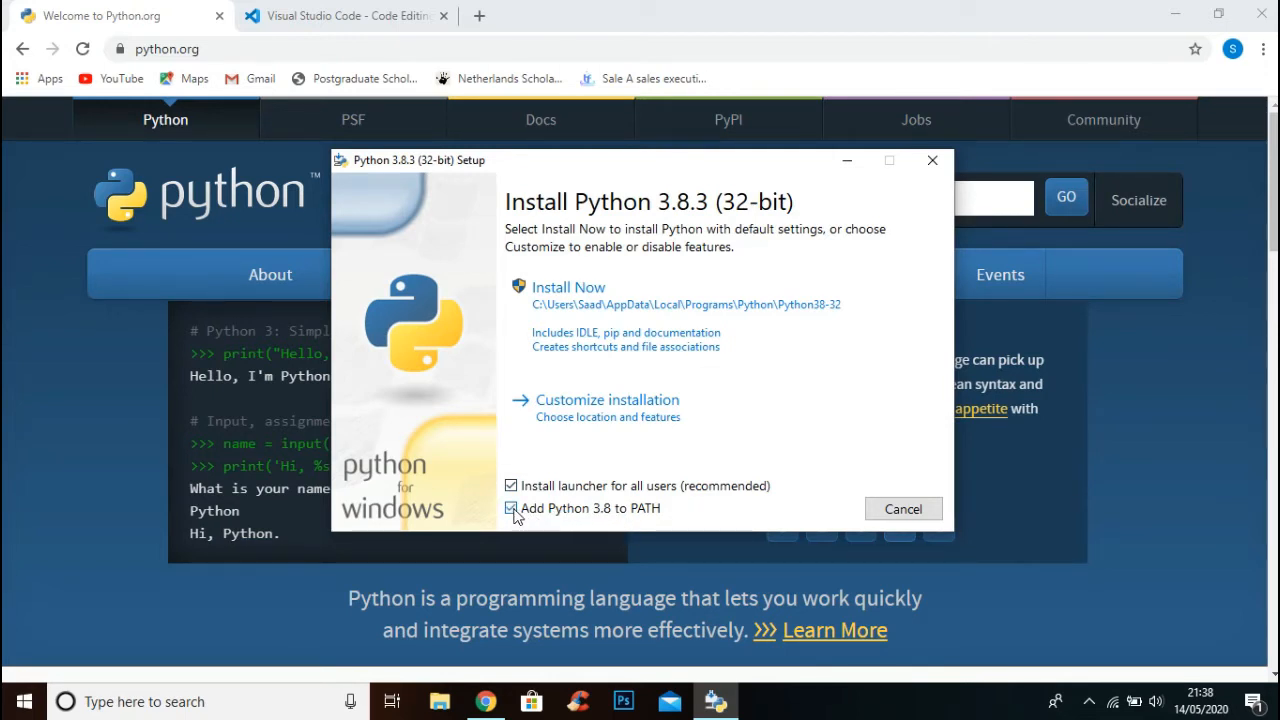
pyautogui.click(512, 508)
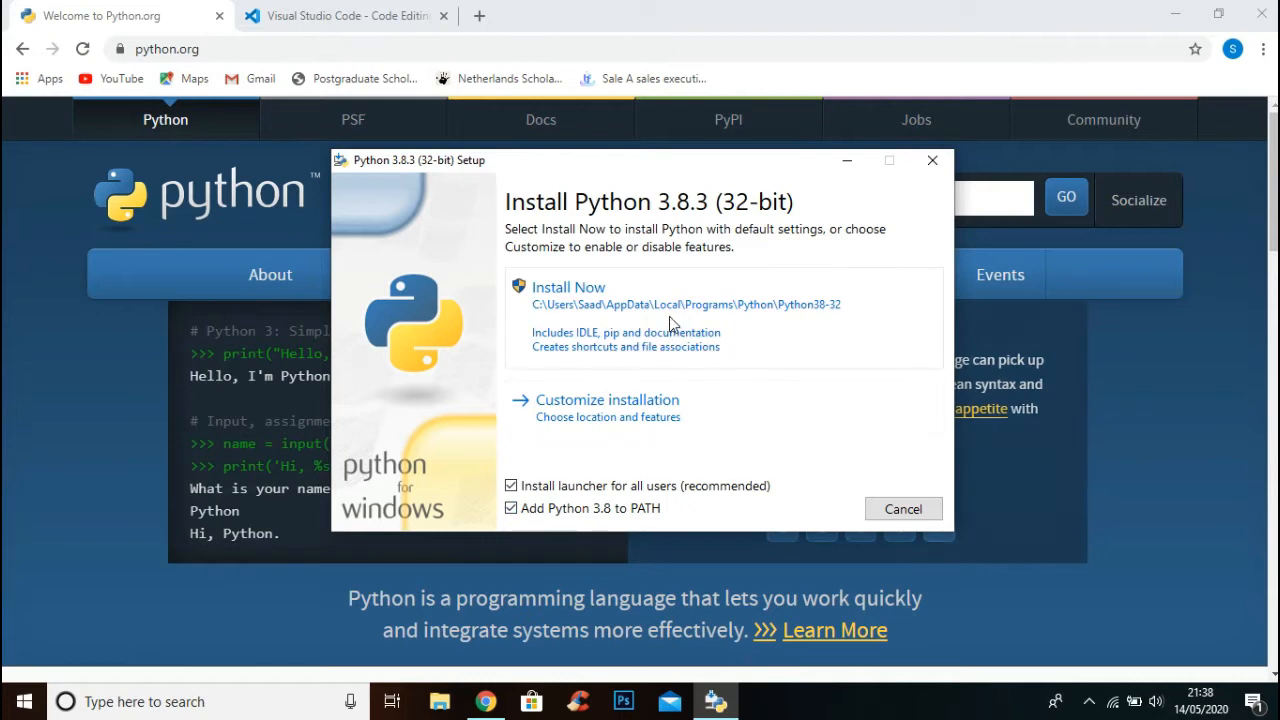
pyautogui.click(568, 288)
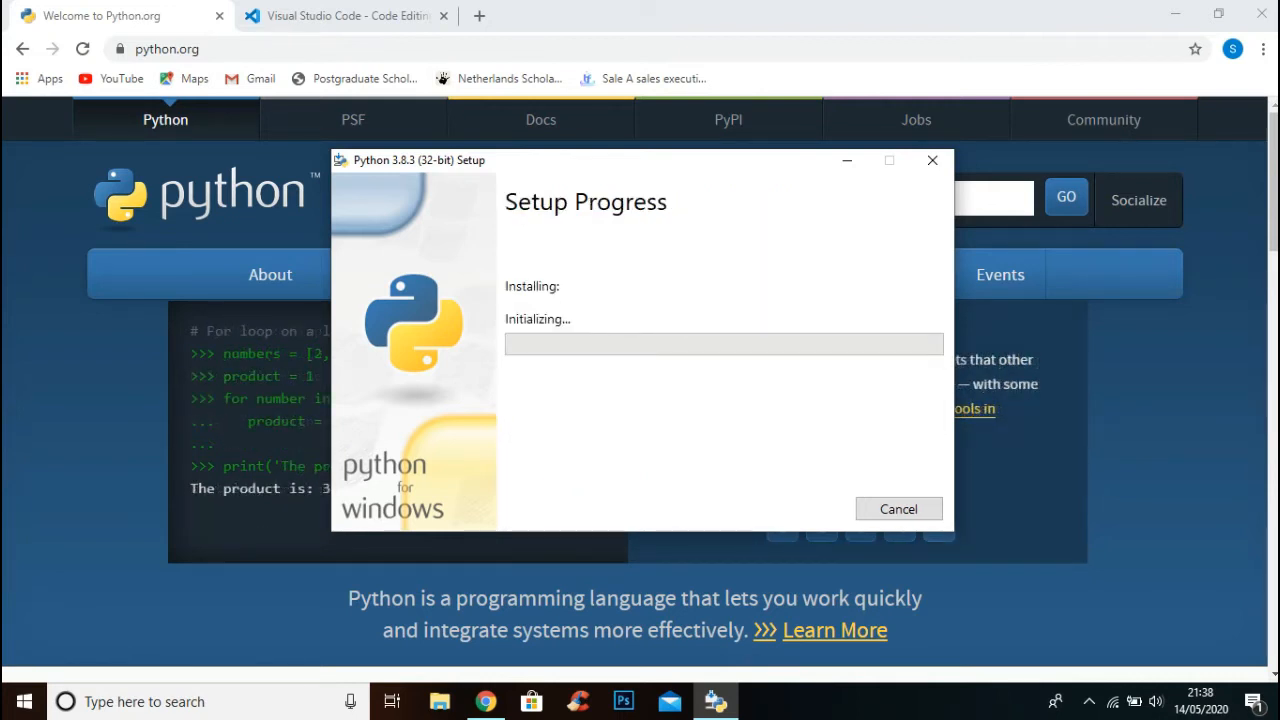
pyautogui.moveTo(564, 486)
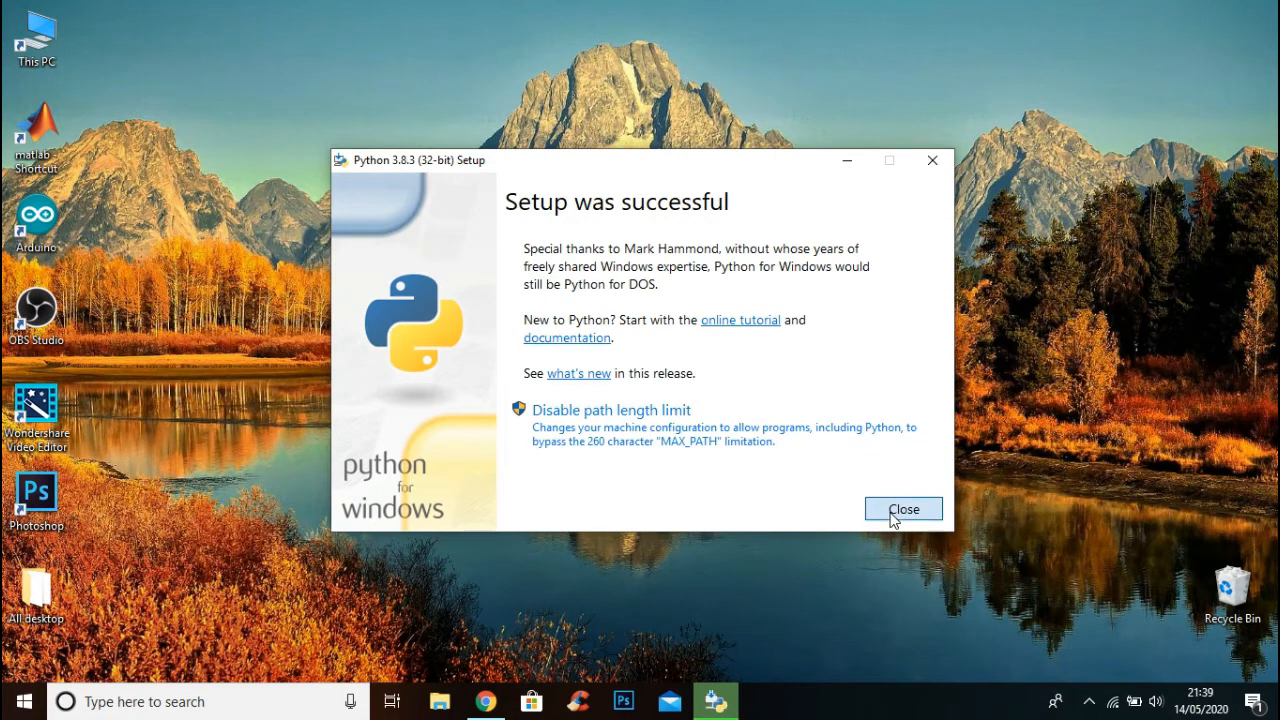
# Step: Close the Python setup window after 'Setup was successful' appears
pyautogui.click(902, 508)
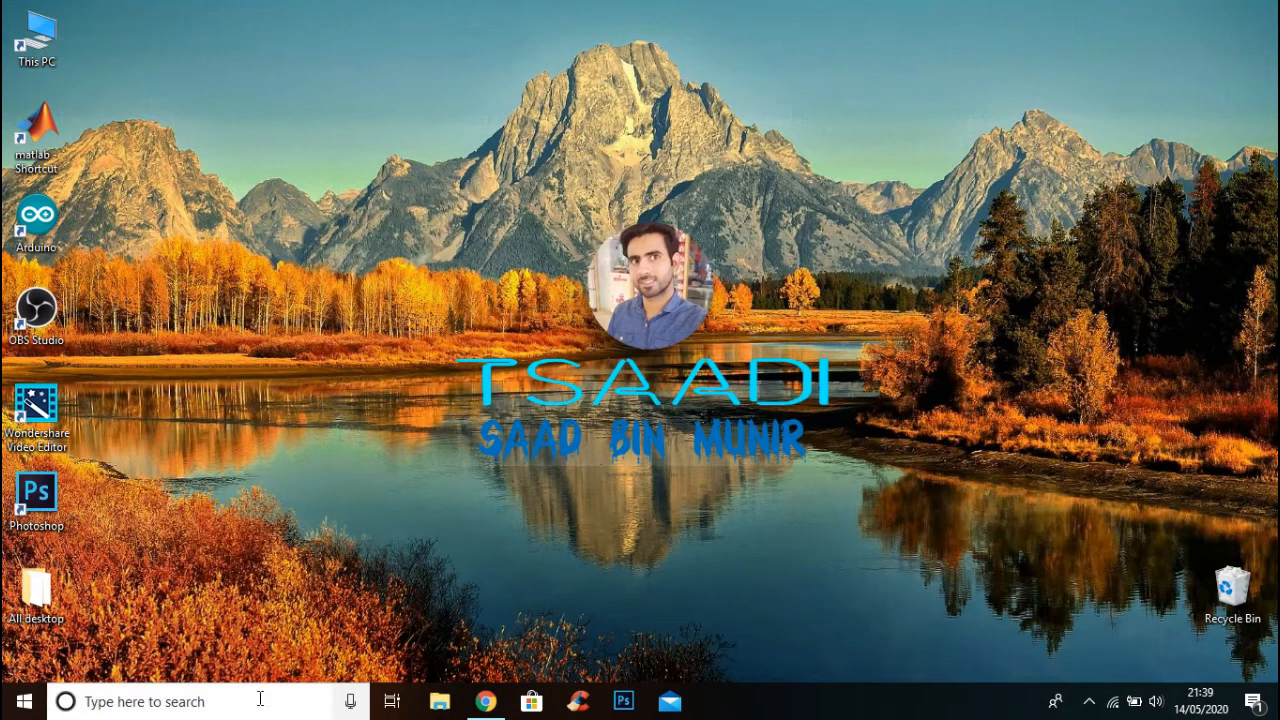
# Step: Launch Command Prompt via taskbar search for 'cmd' and start the python interpreter
pyautogui.click(144, 700)
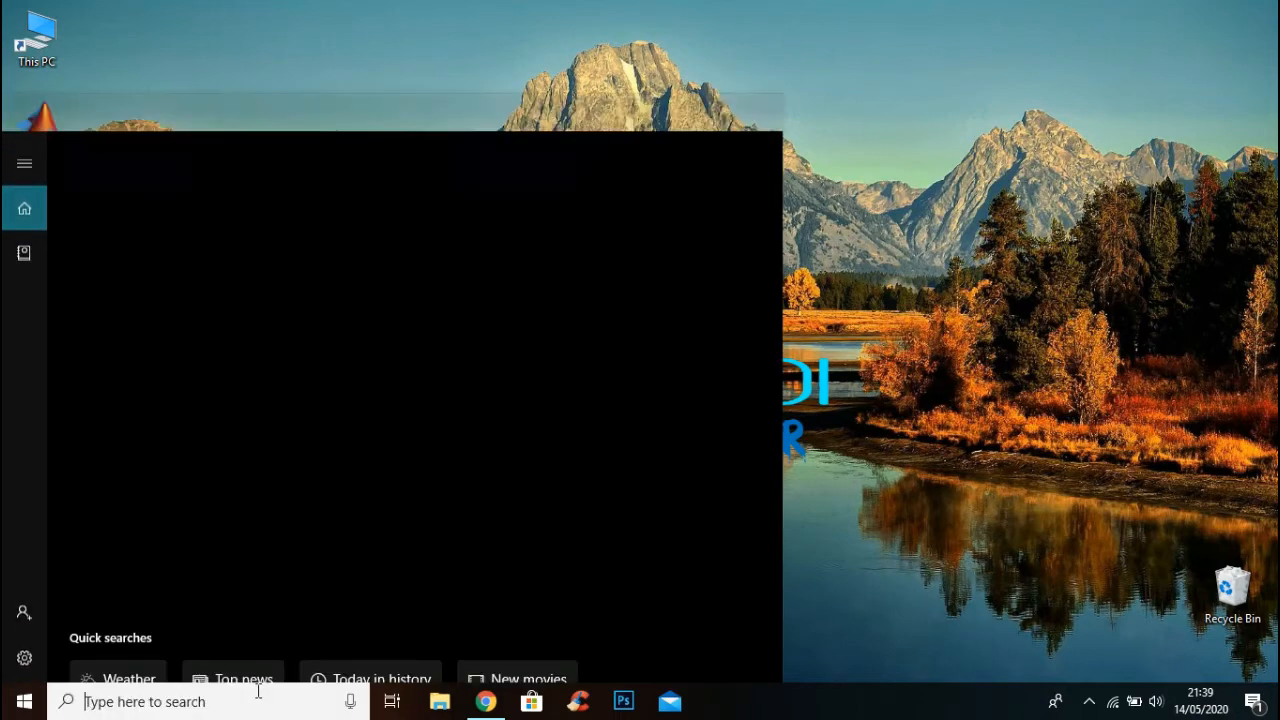
pyautogui.write('cmd')
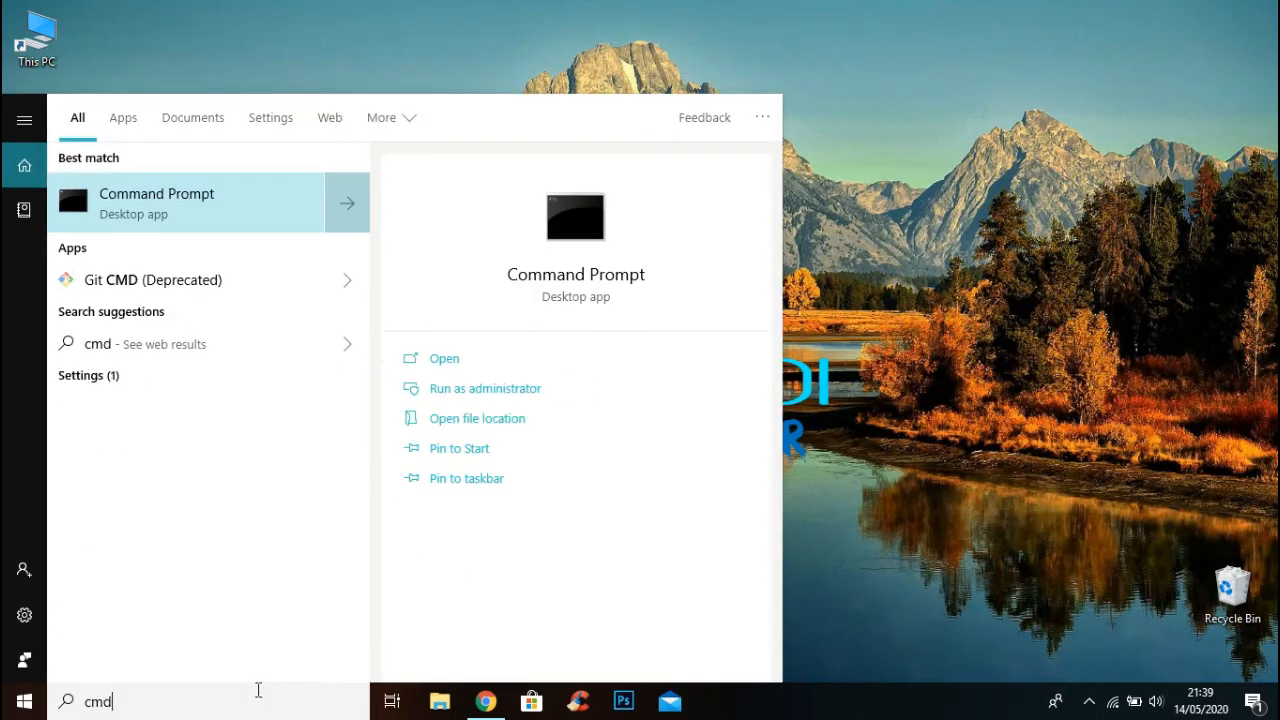
pyautogui.moveTo(210, 280)
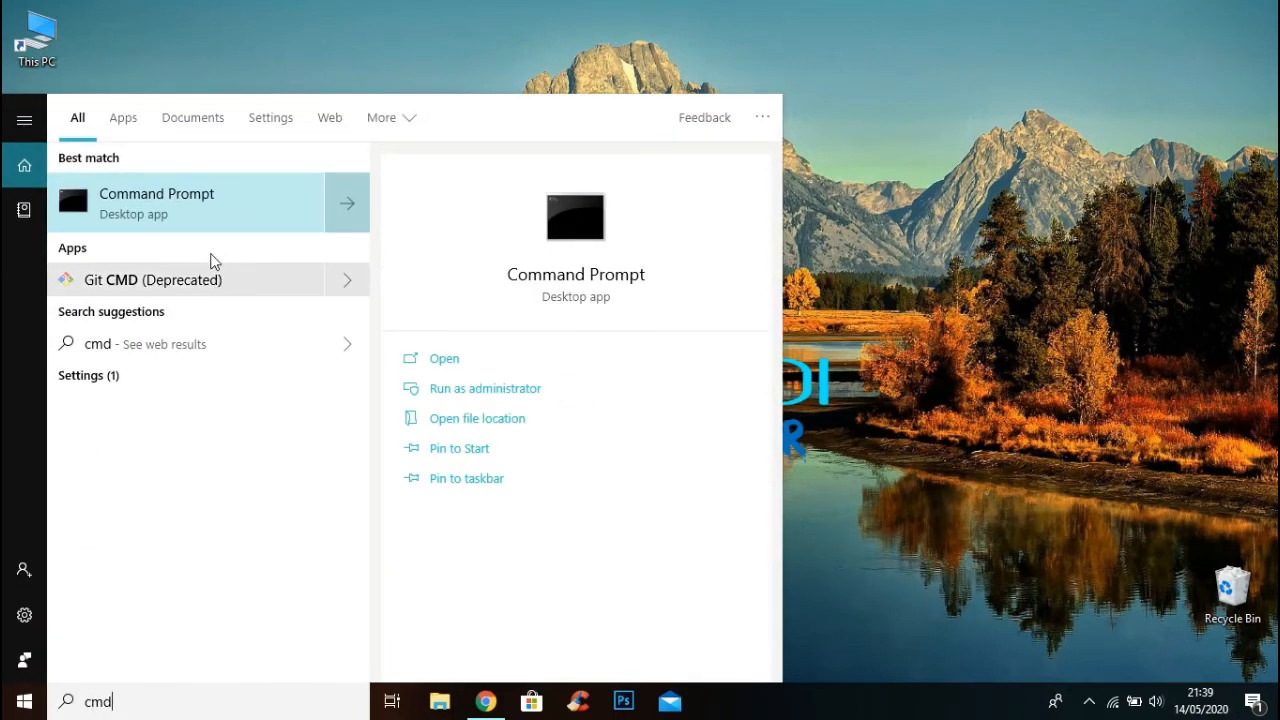
pyautogui.click(156, 192)
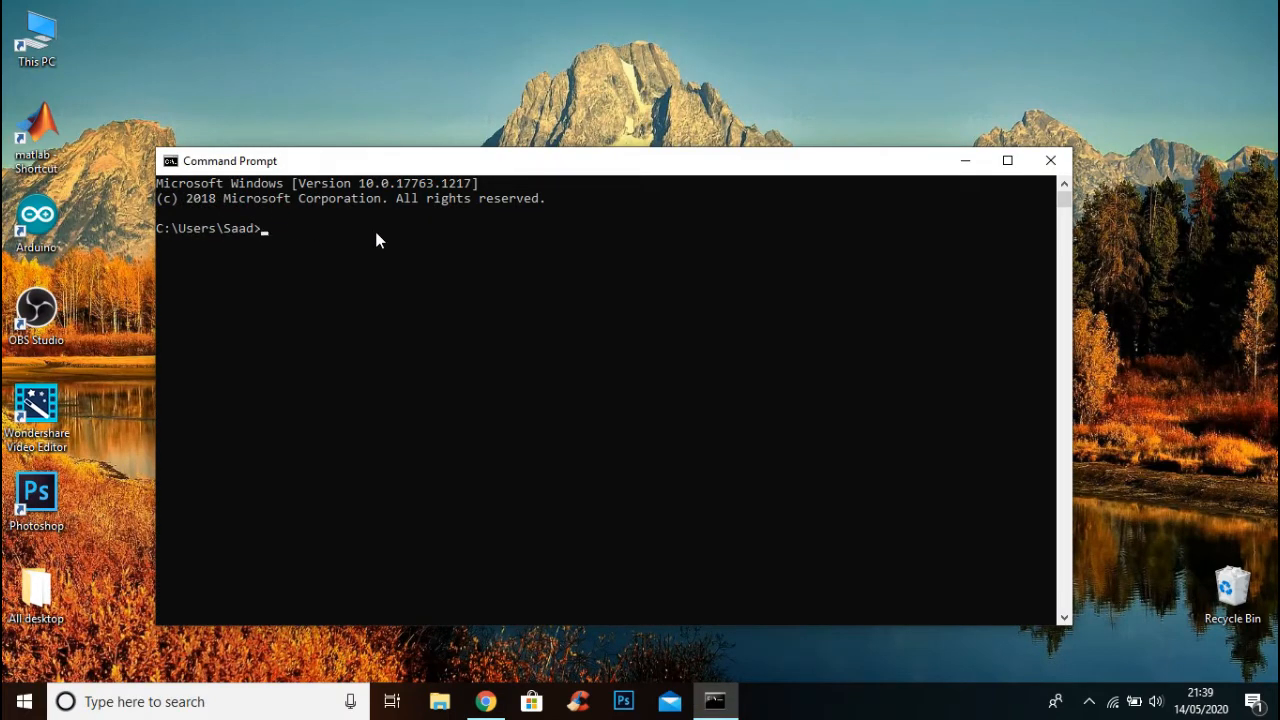
pyautogui.write('py')
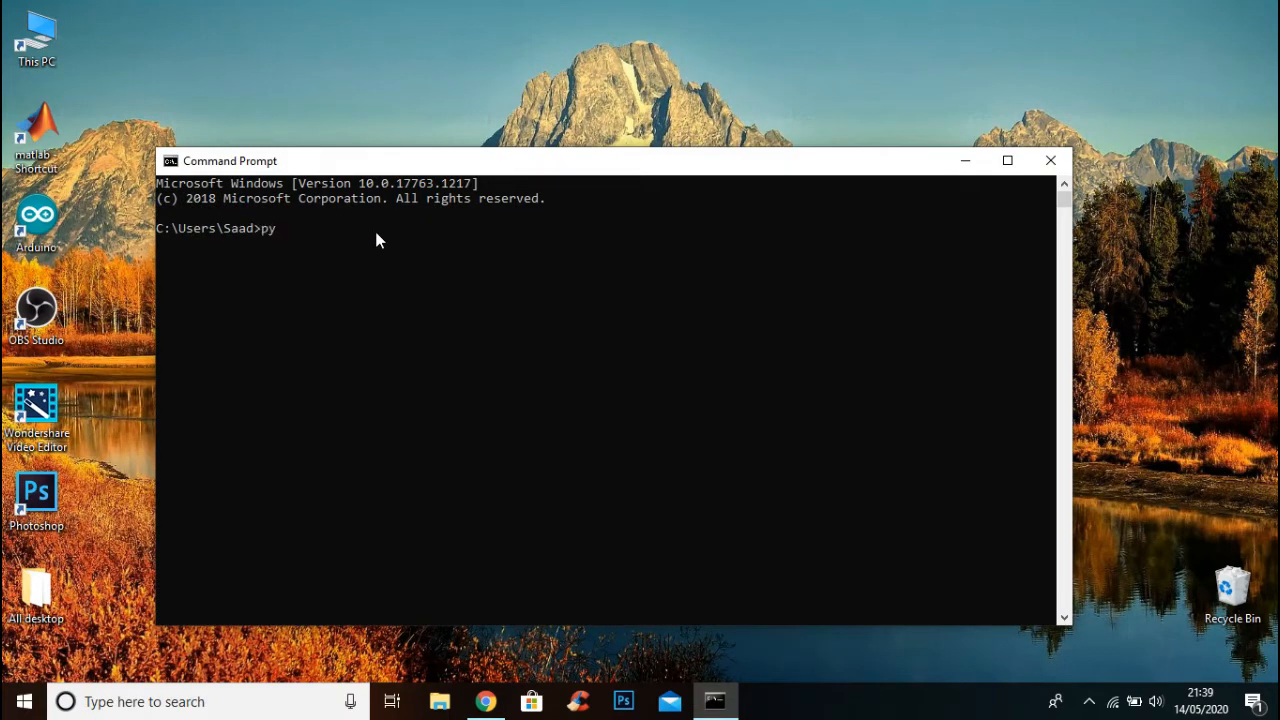
pyautogui.write('thon')
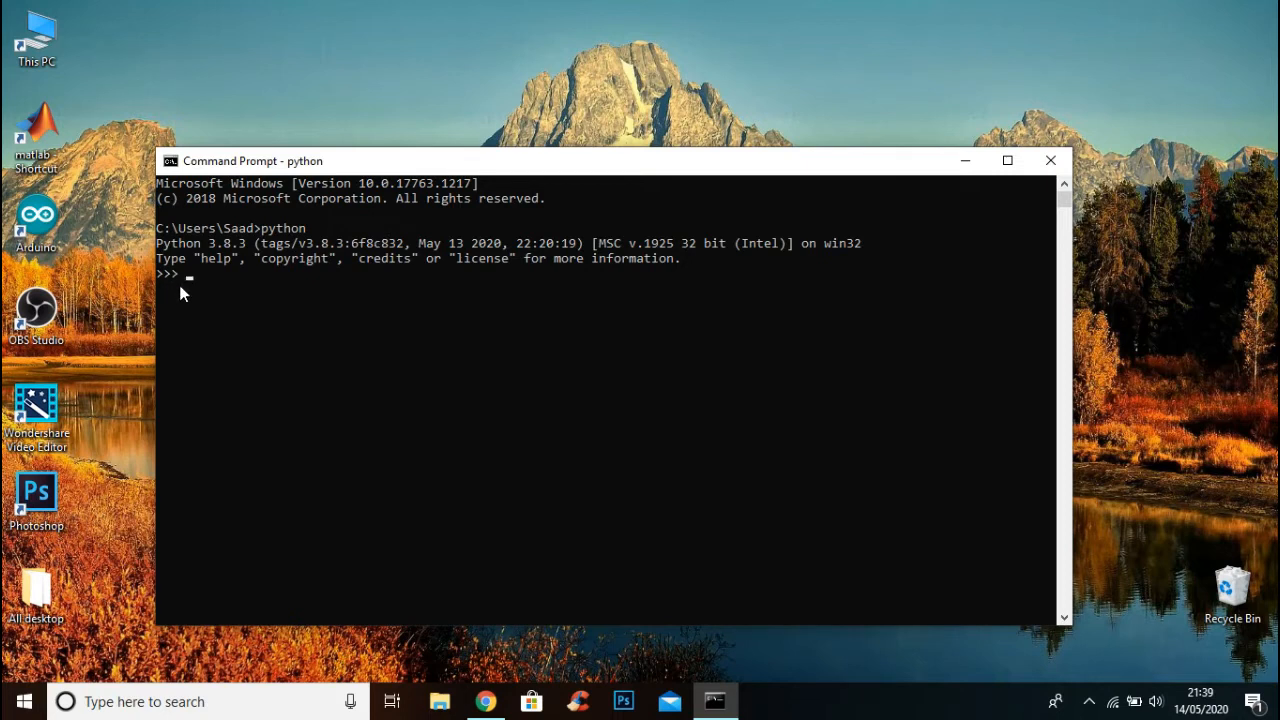
pyautogui.moveTo(192, 296)
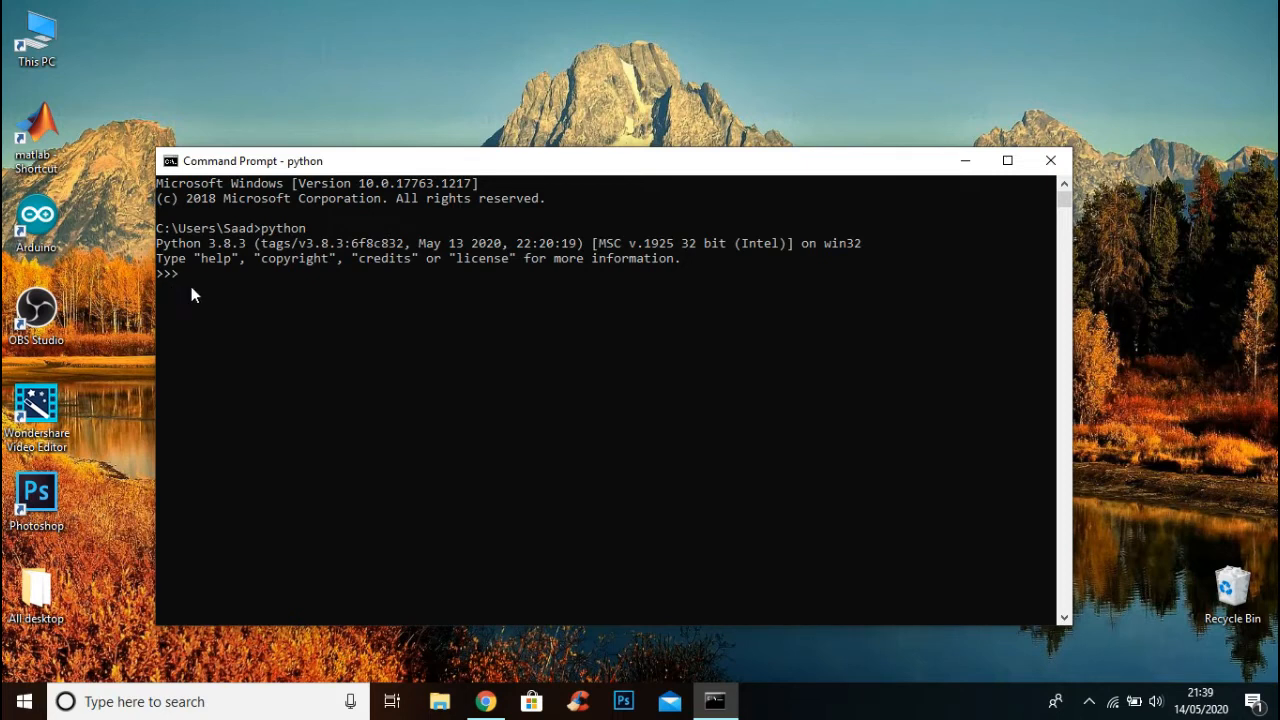
pyautogui.moveTo(176, 292)
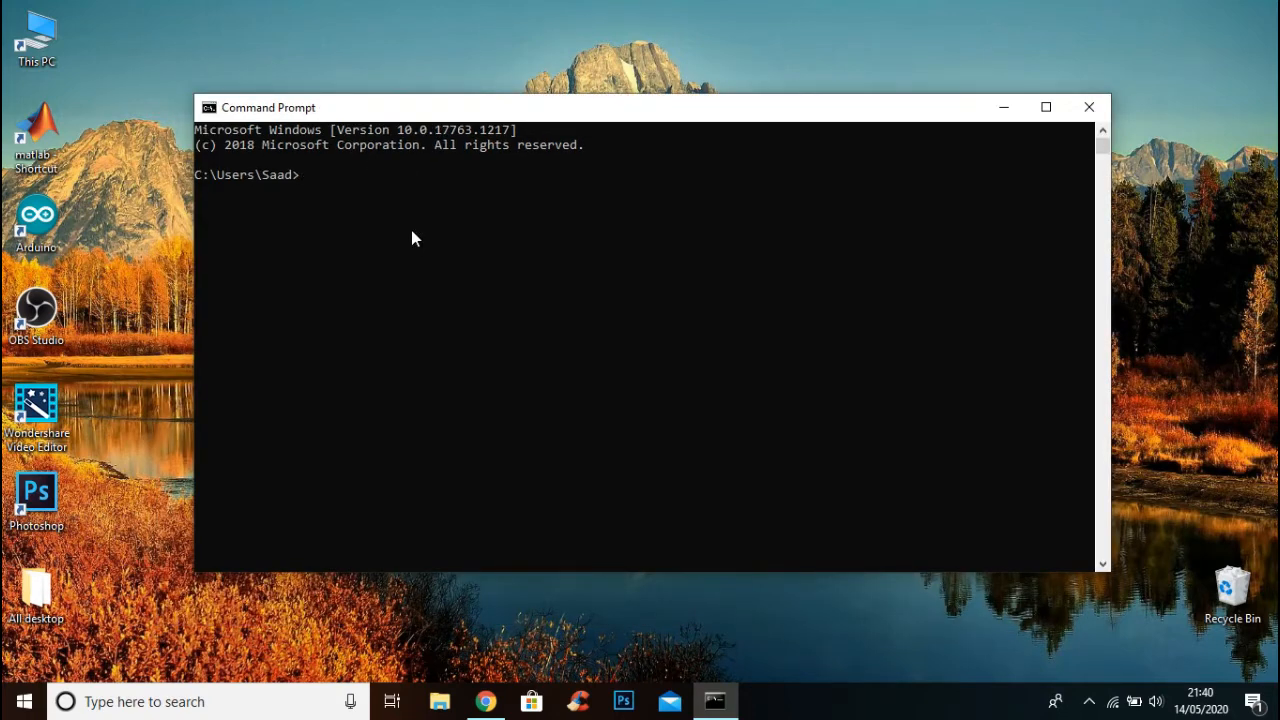
# Step: At the >>> prompt evaluate 3+5 and 1+7, then run print("Hello") to confirm Python executes code
pyautogui.write('py -3')
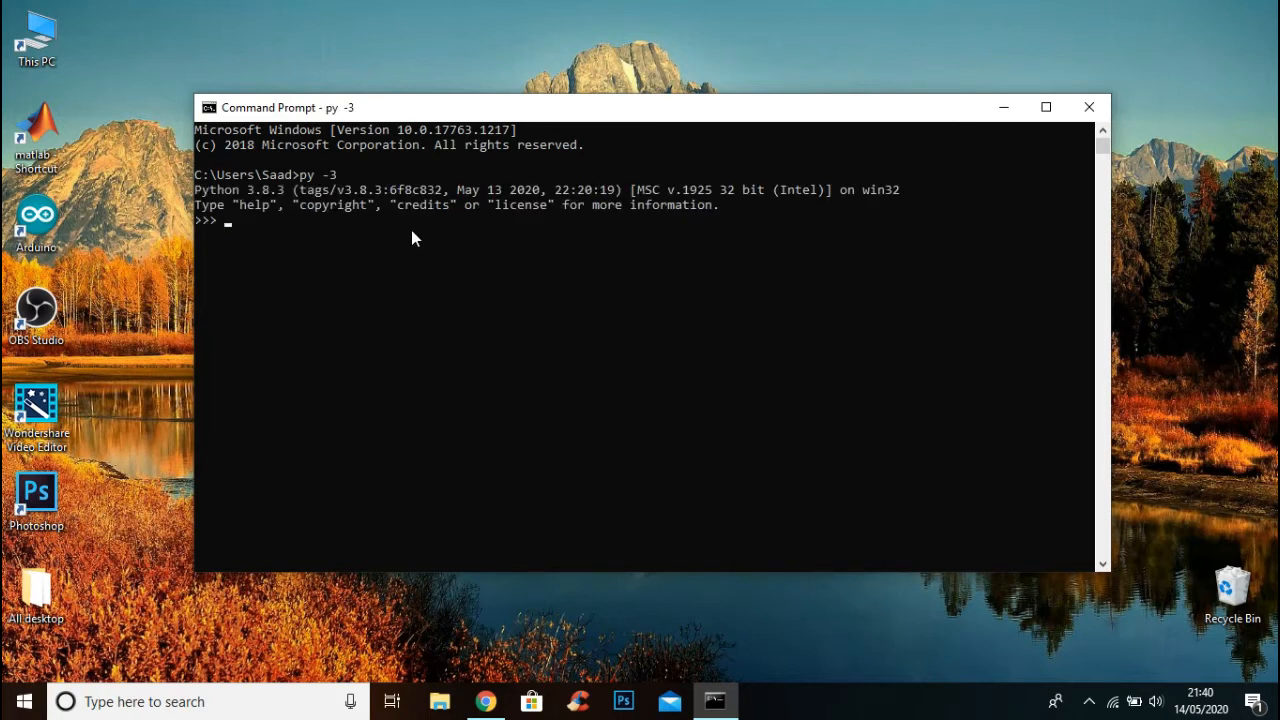
pyautogui.moveTo(230, 246)
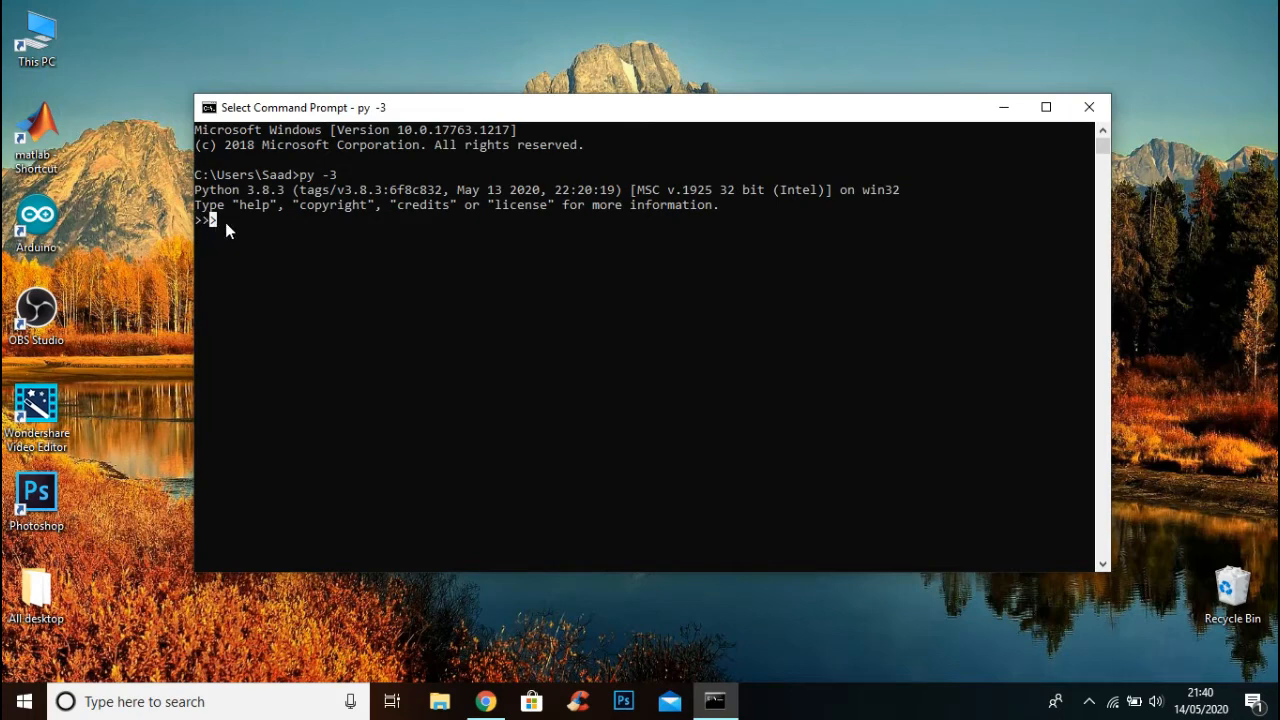
pyautogui.moveTo(256, 236)
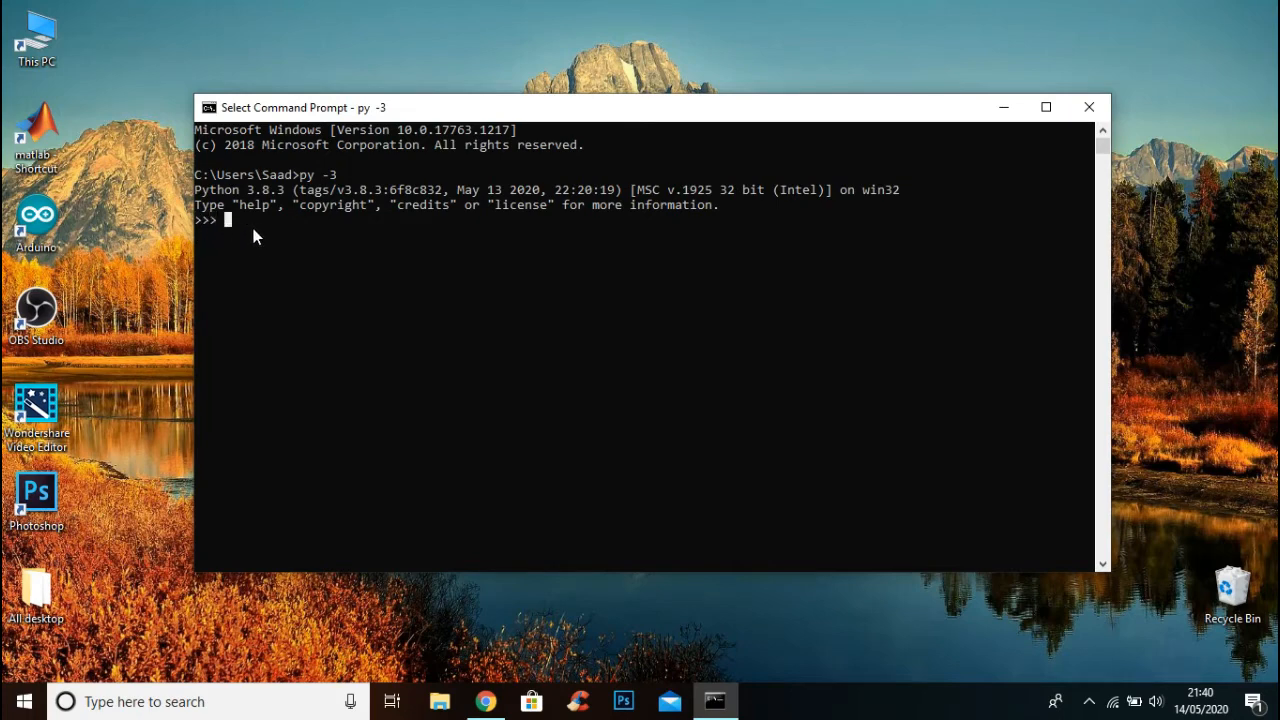
pyautogui.write('3+')
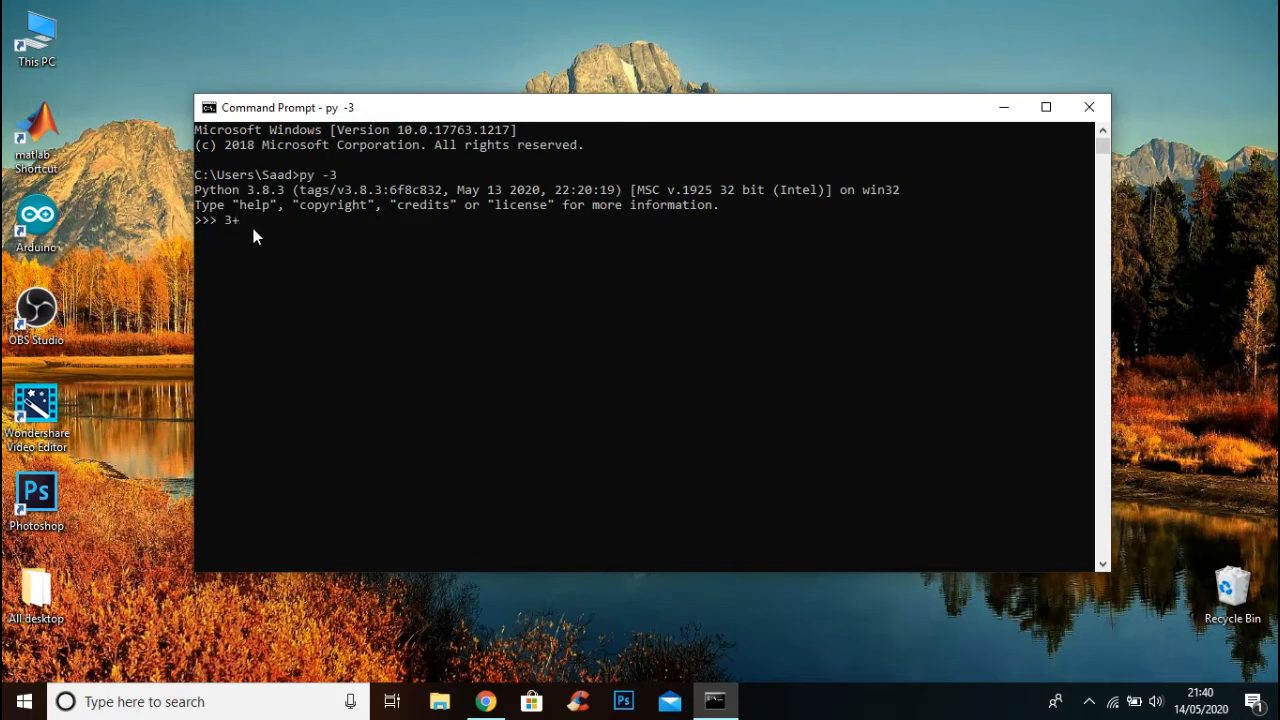
pyautogui.write('5')
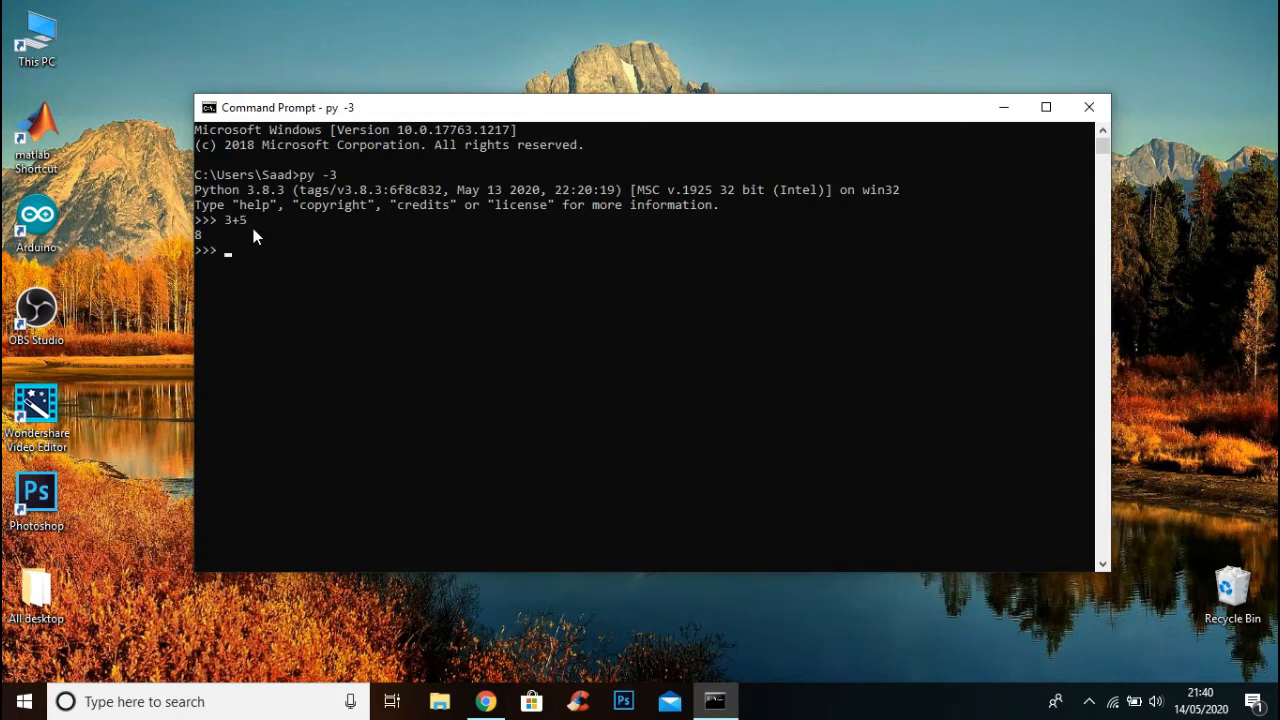
pyautogui.write('1')
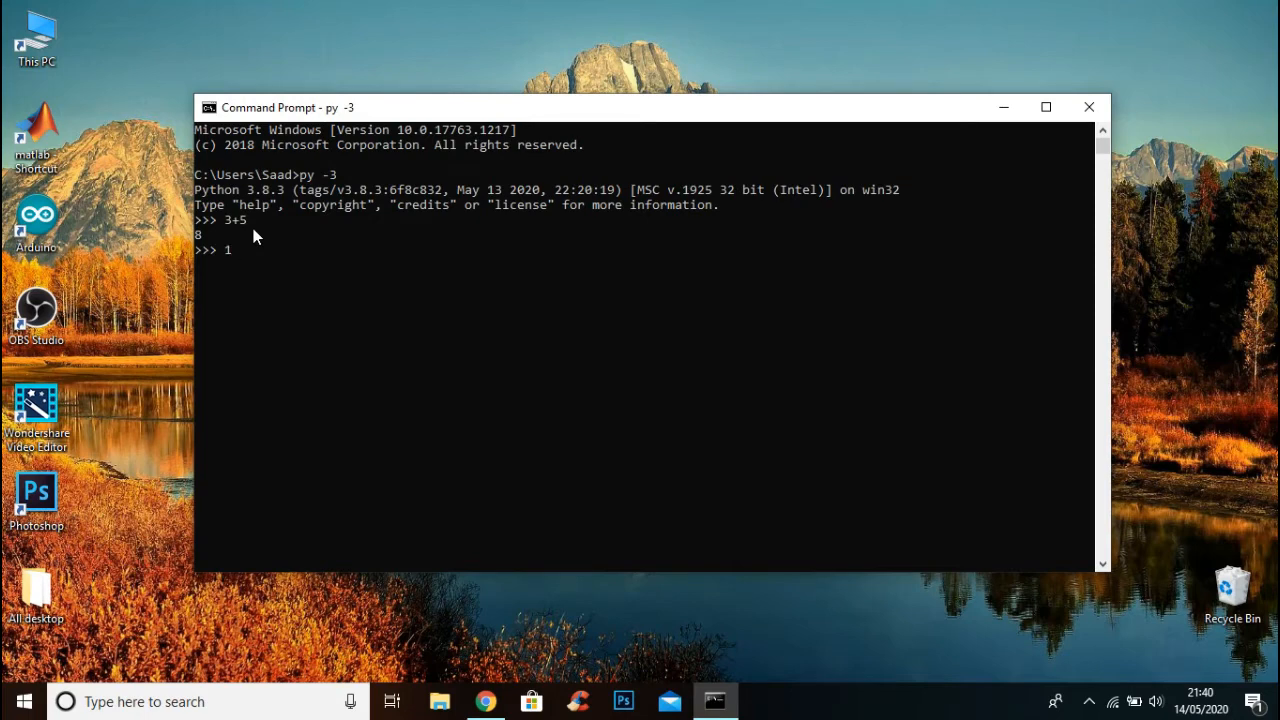
pyautogui.write('+7')
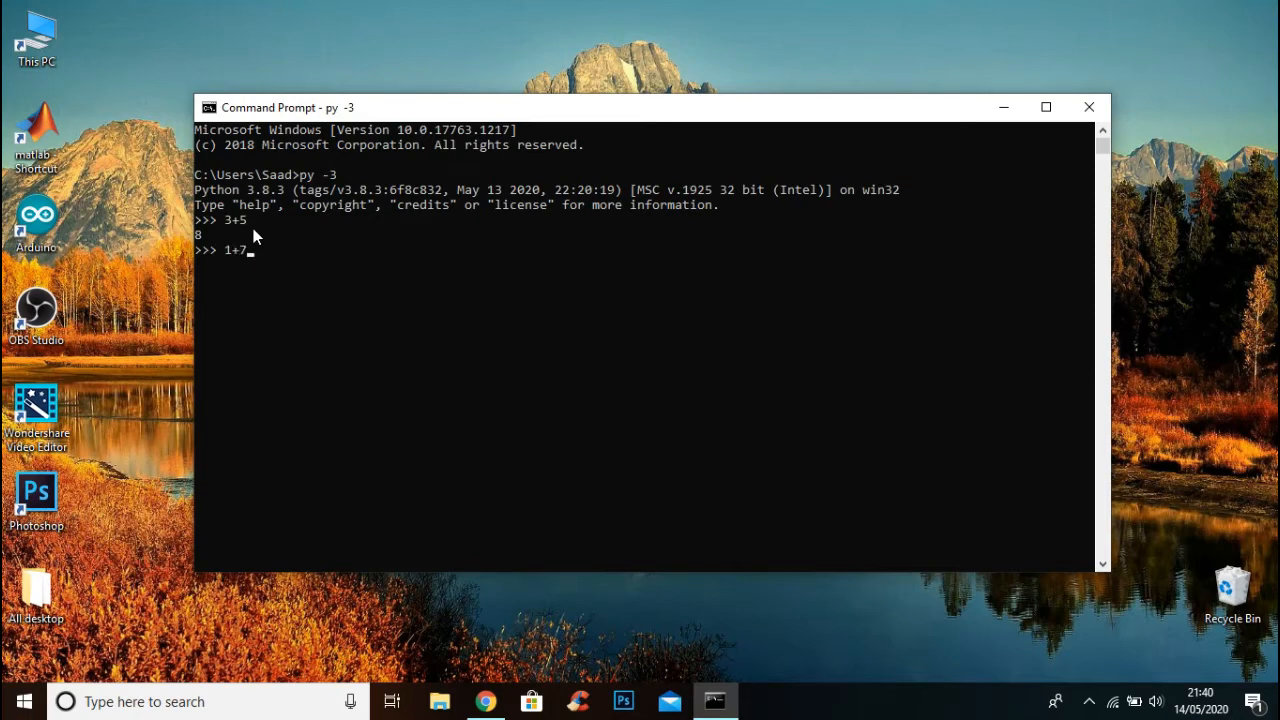
pyautogui.write('pri')
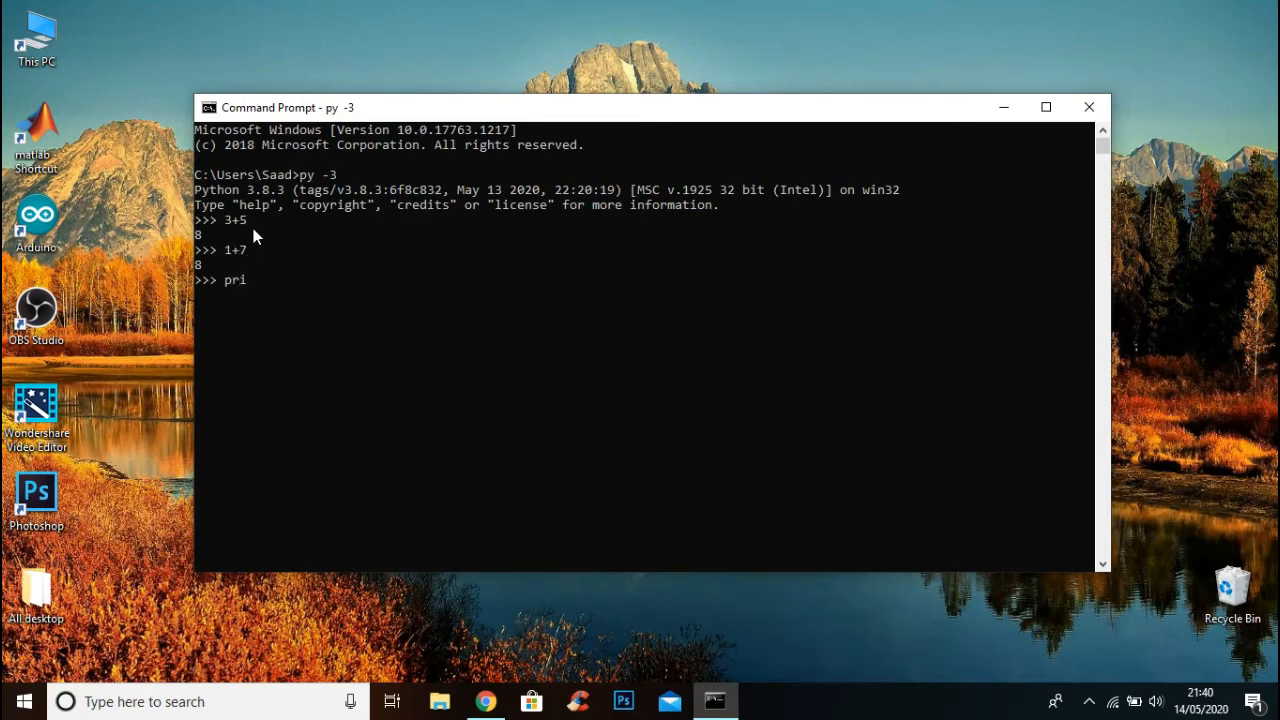
pyautogui.write('nt')
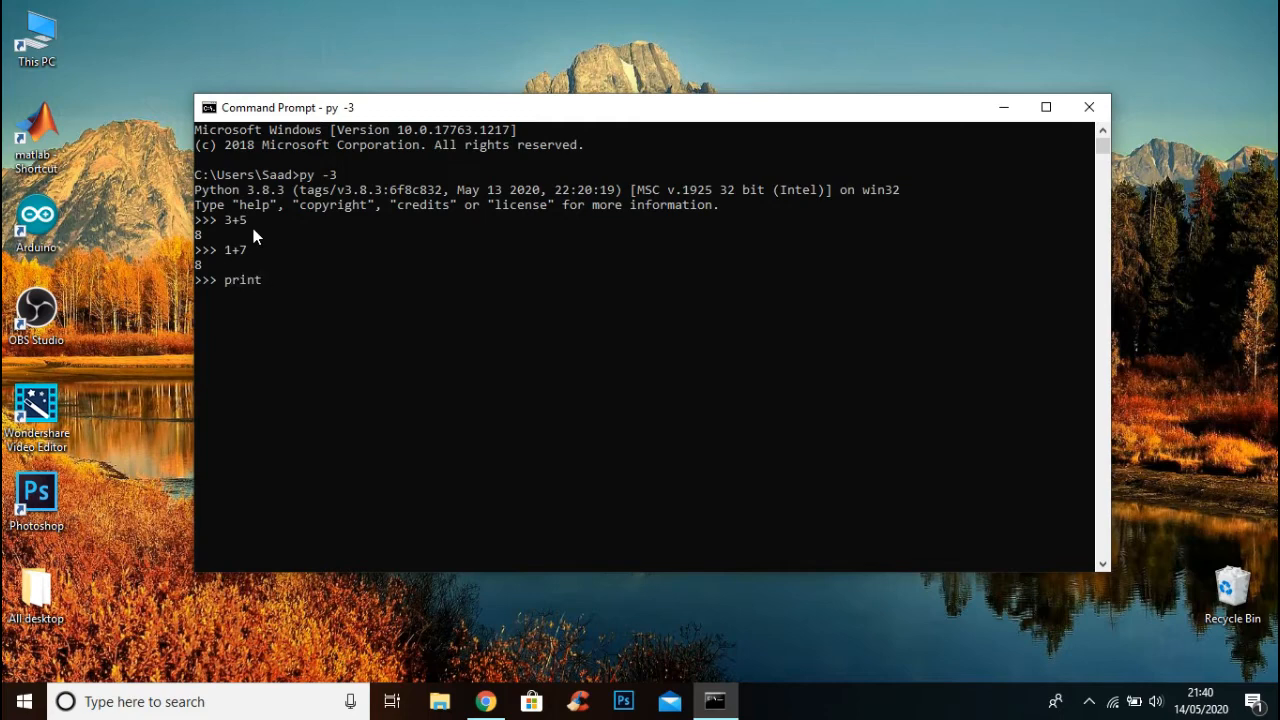
pyautogui.write('("')
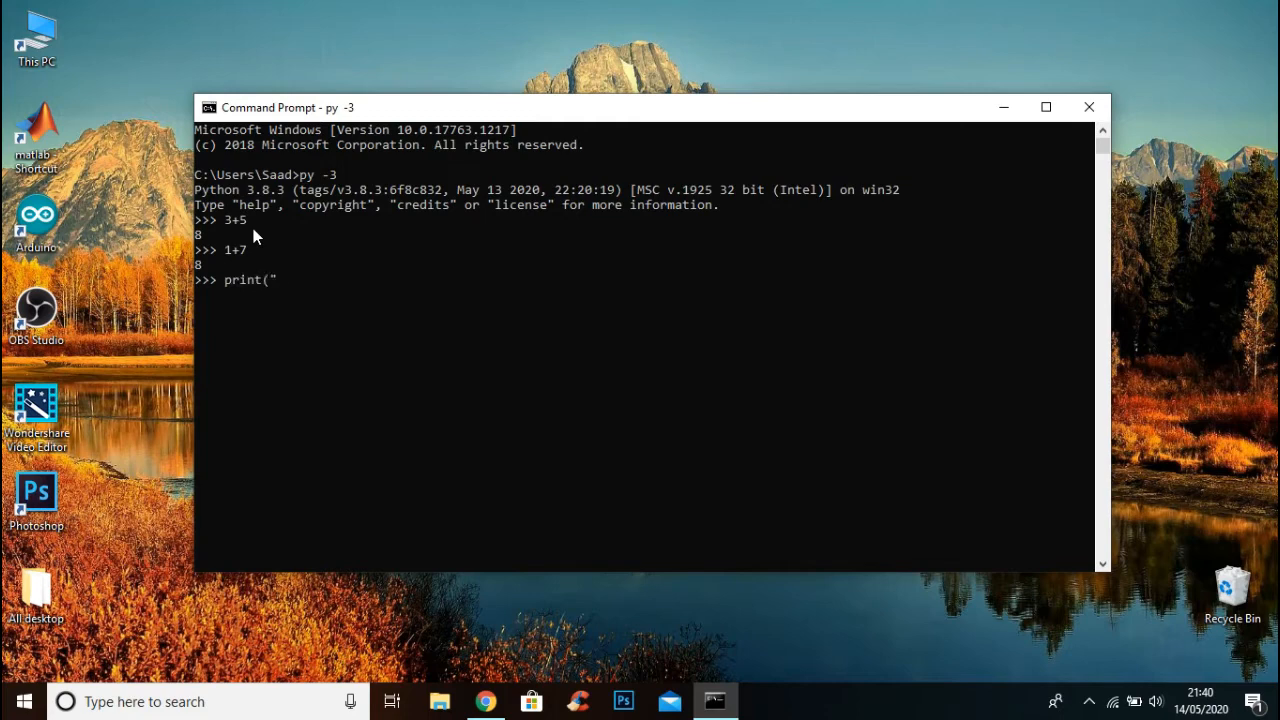
pyautogui.write('Hello')
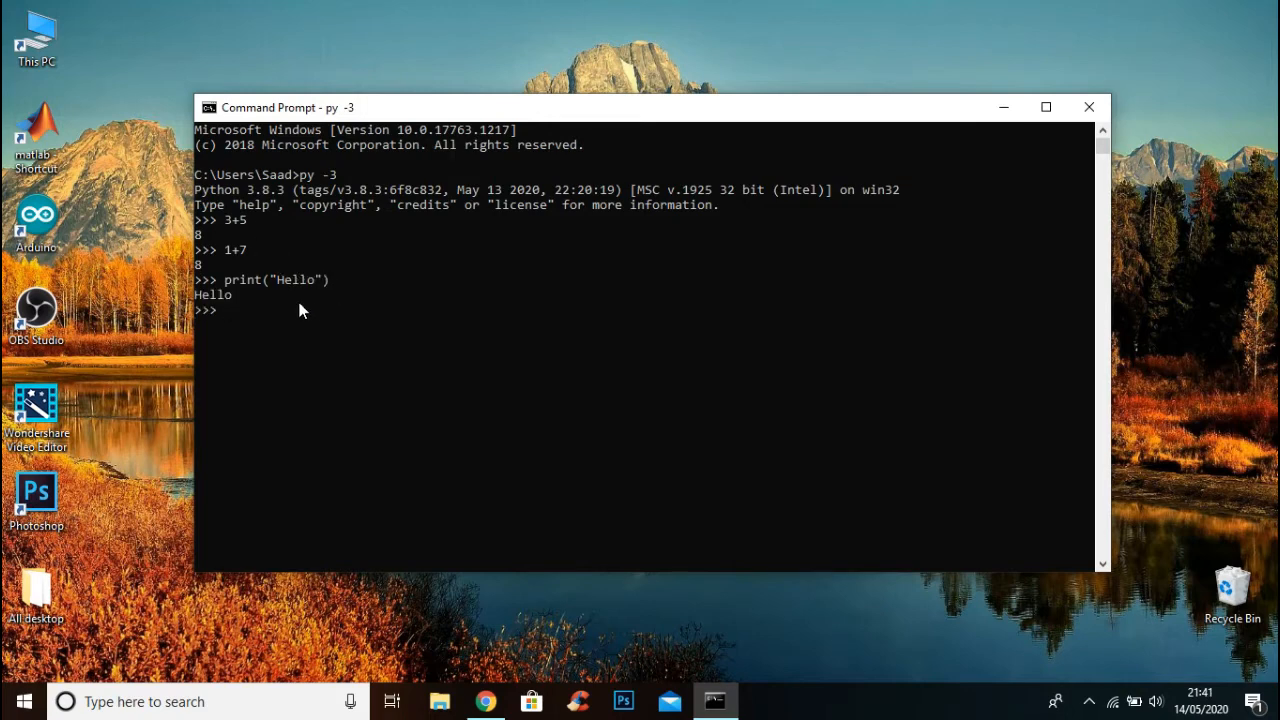
pyautogui.moveTo(230, 324)
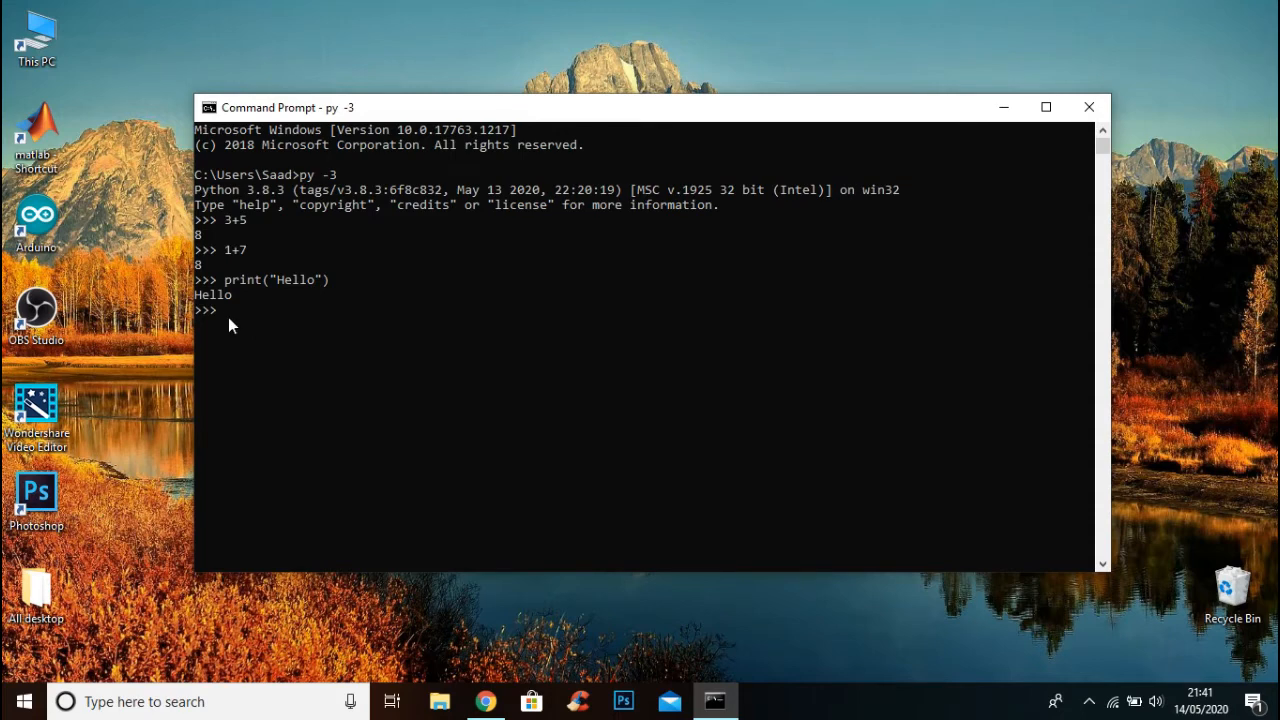
pyautogui.moveTo(236, 322)
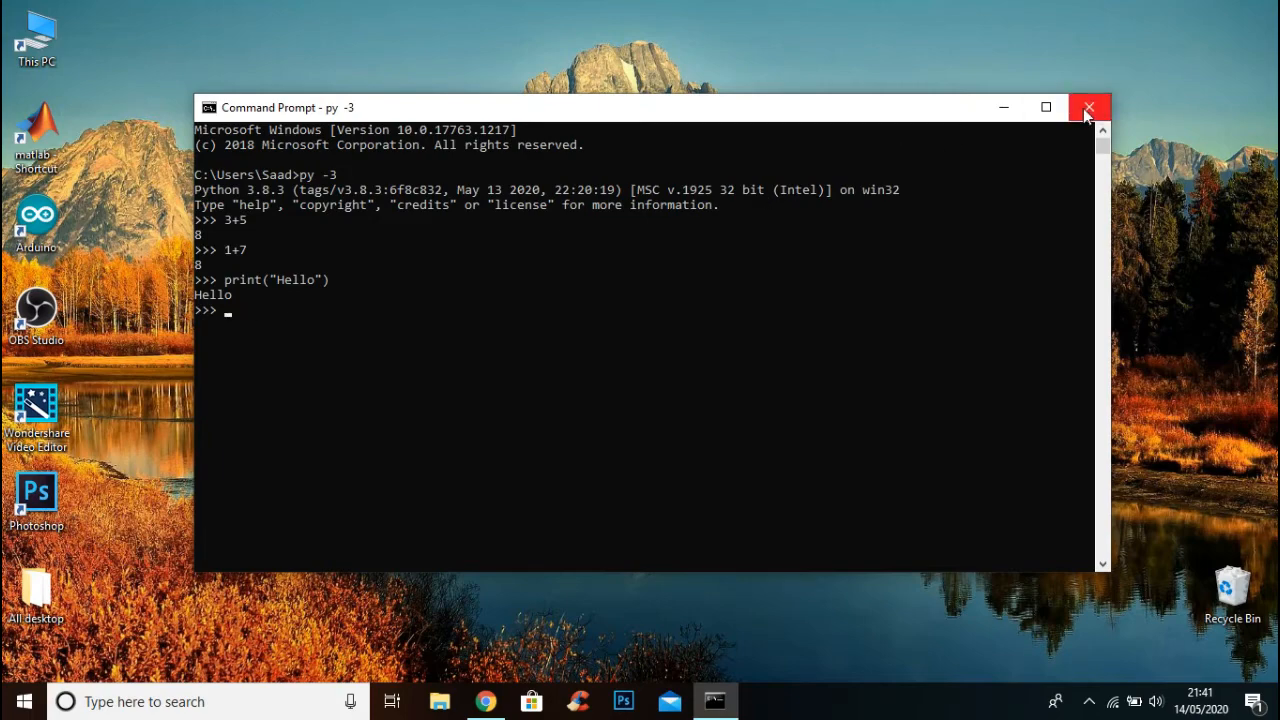
# Step: Close Command Prompt and download the Windows Stable Build from code.visualstudio.com
pyautogui.click(1088, 108)
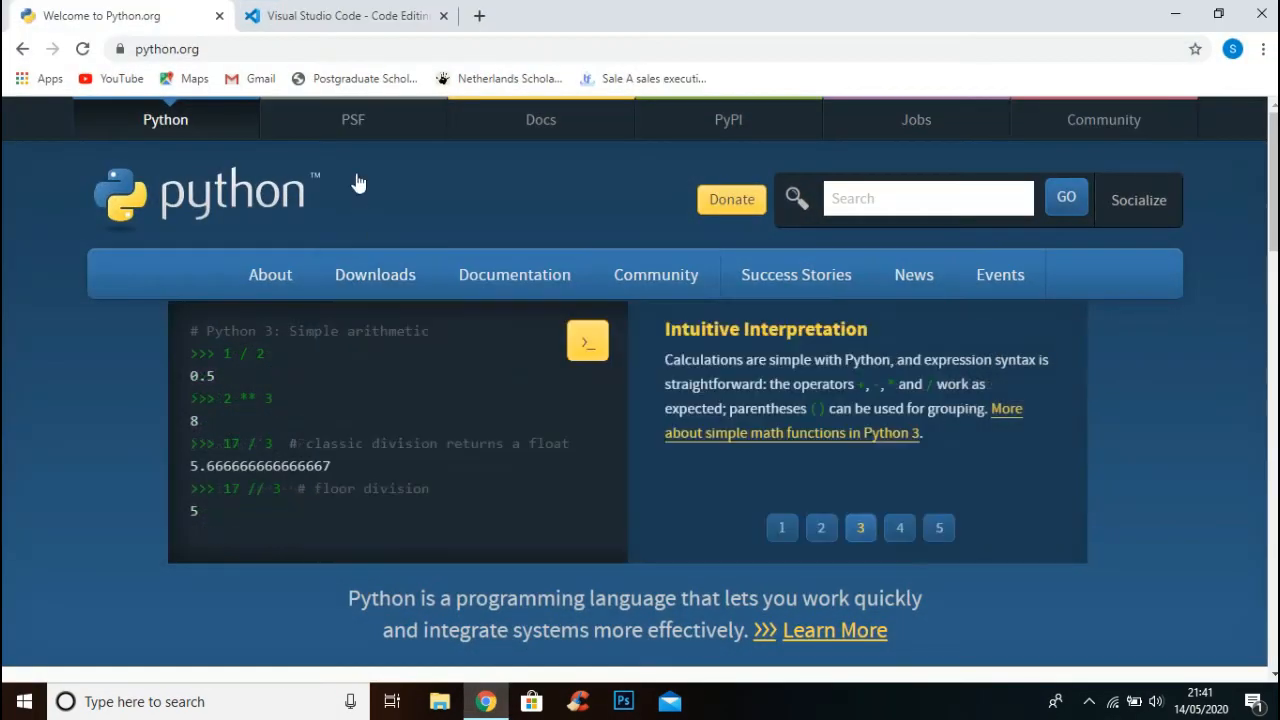
pyautogui.click(344, 16)
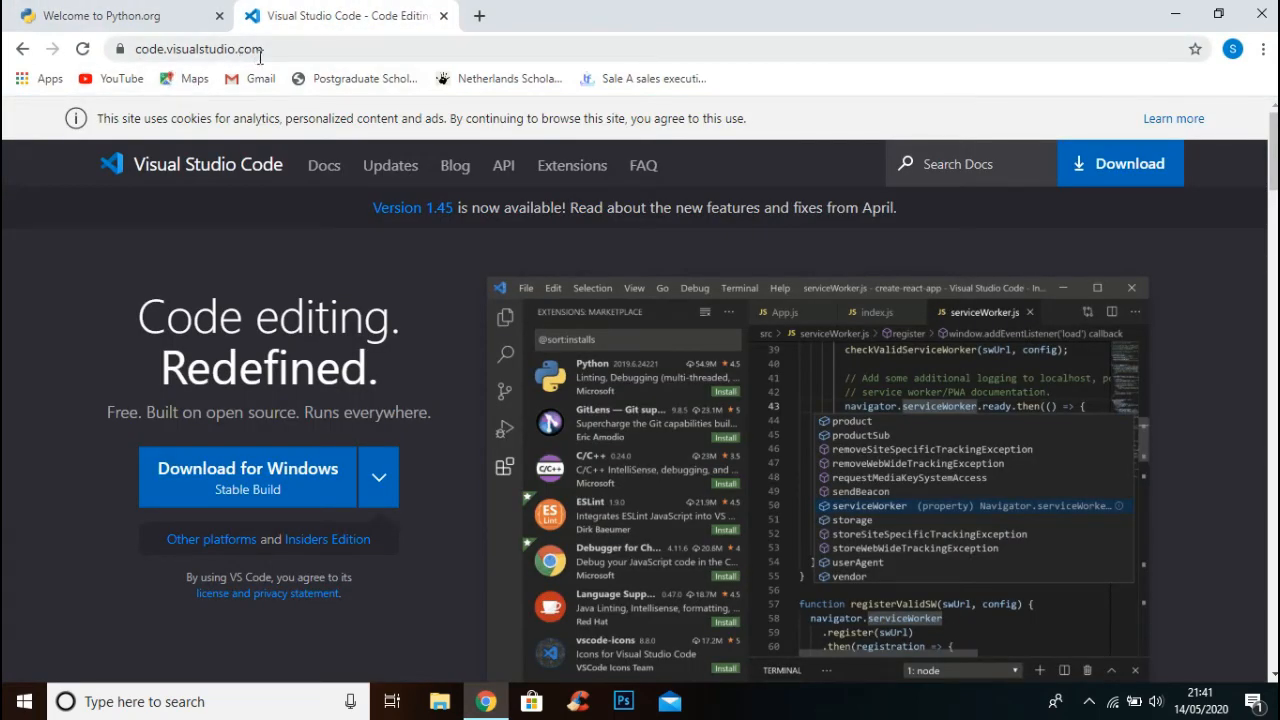
pyautogui.moveTo(284, 490)
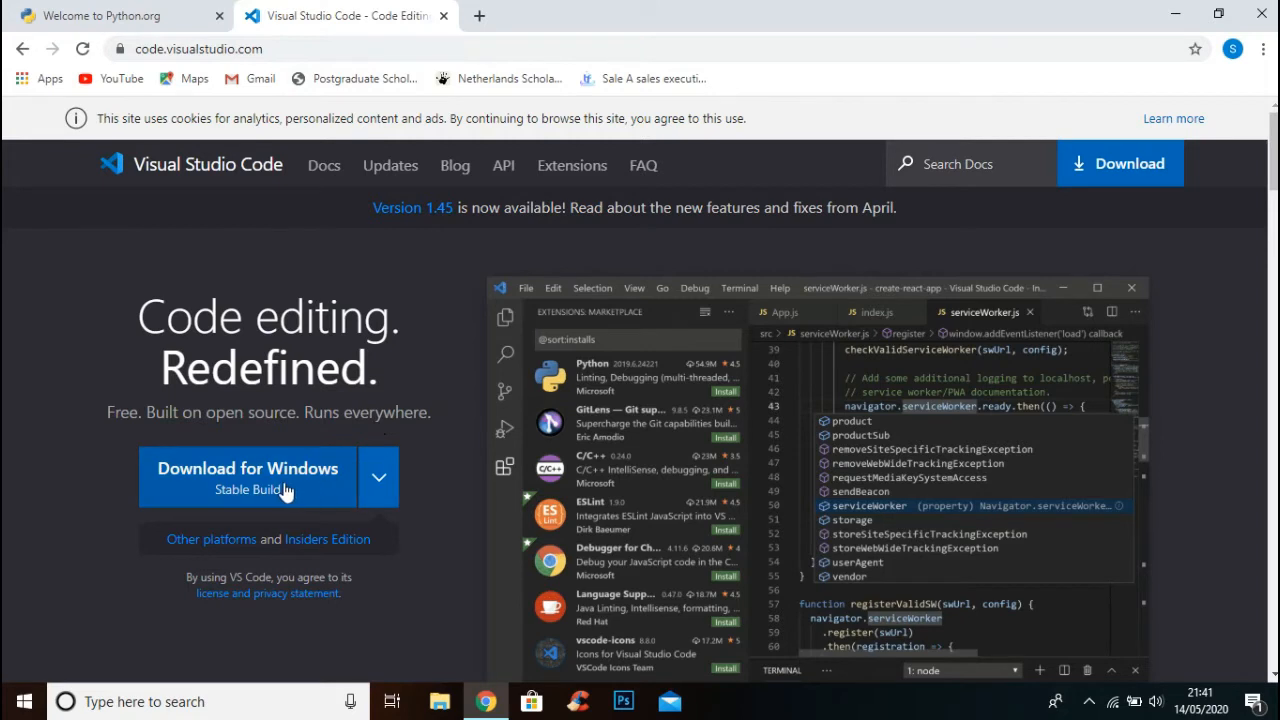
pyautogui.click(248, 476)
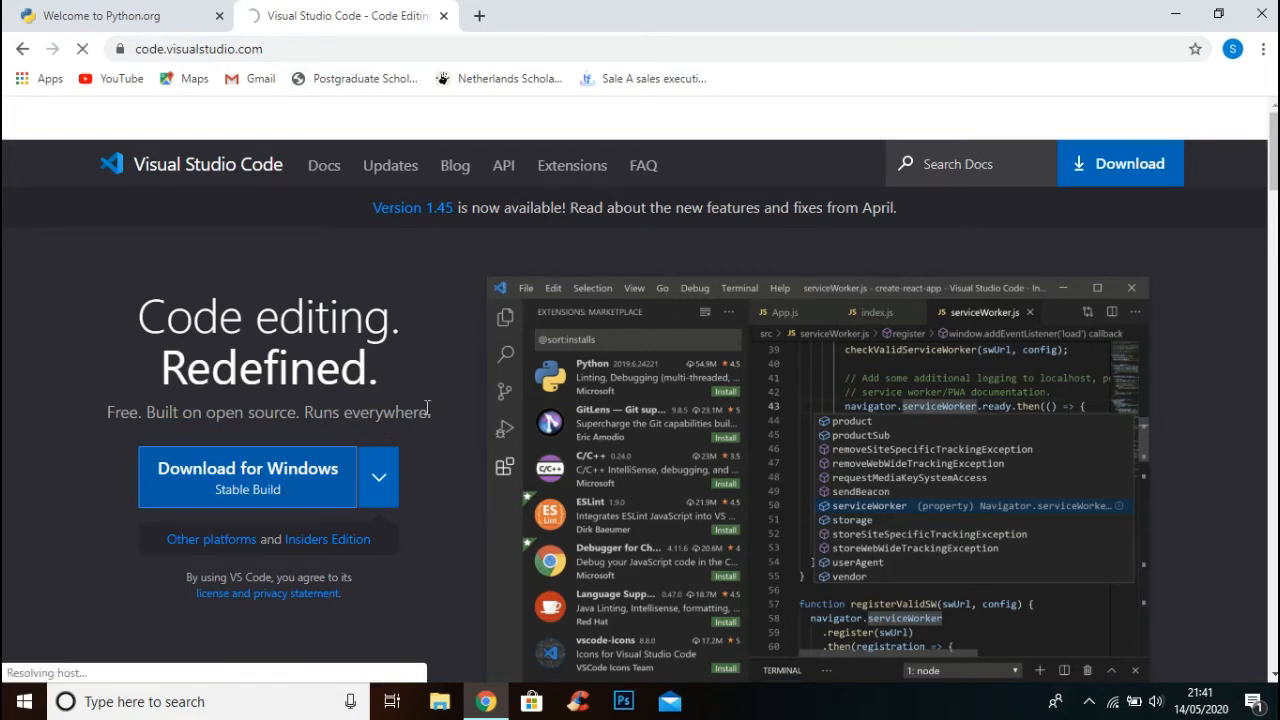
pyautogui.click(248, 468)
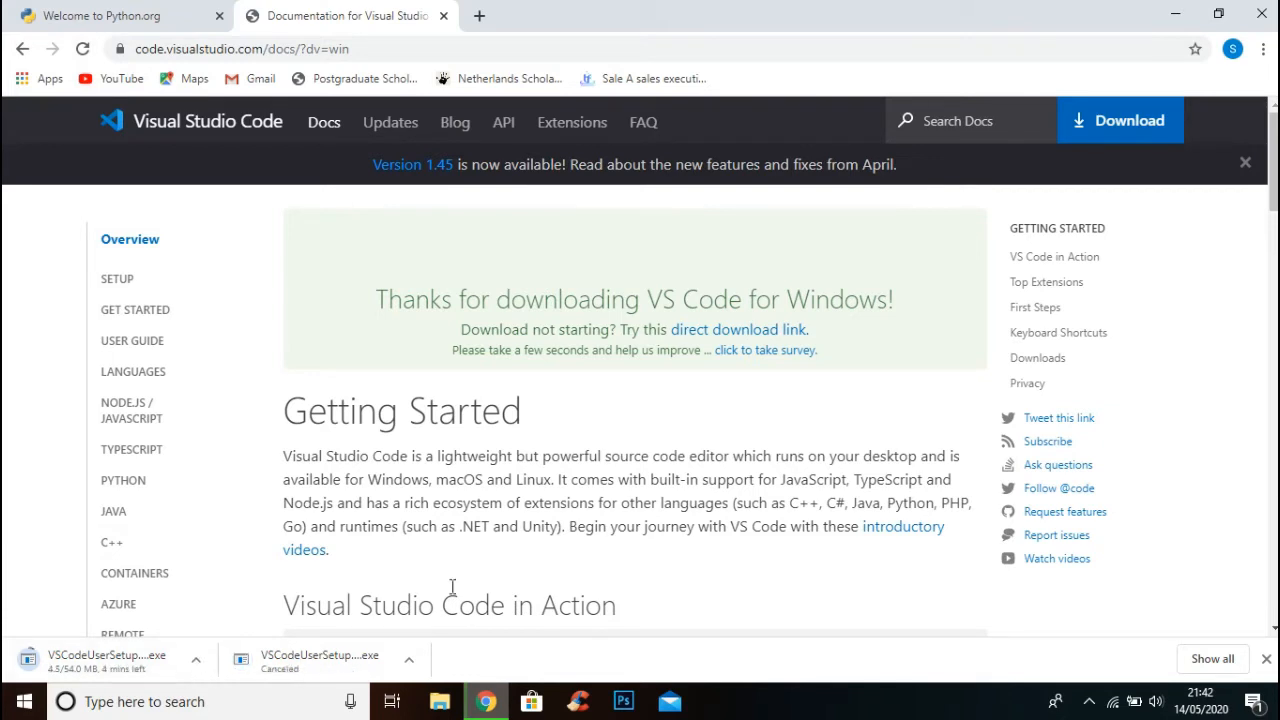
pyautogui.moveTo(448, 590)
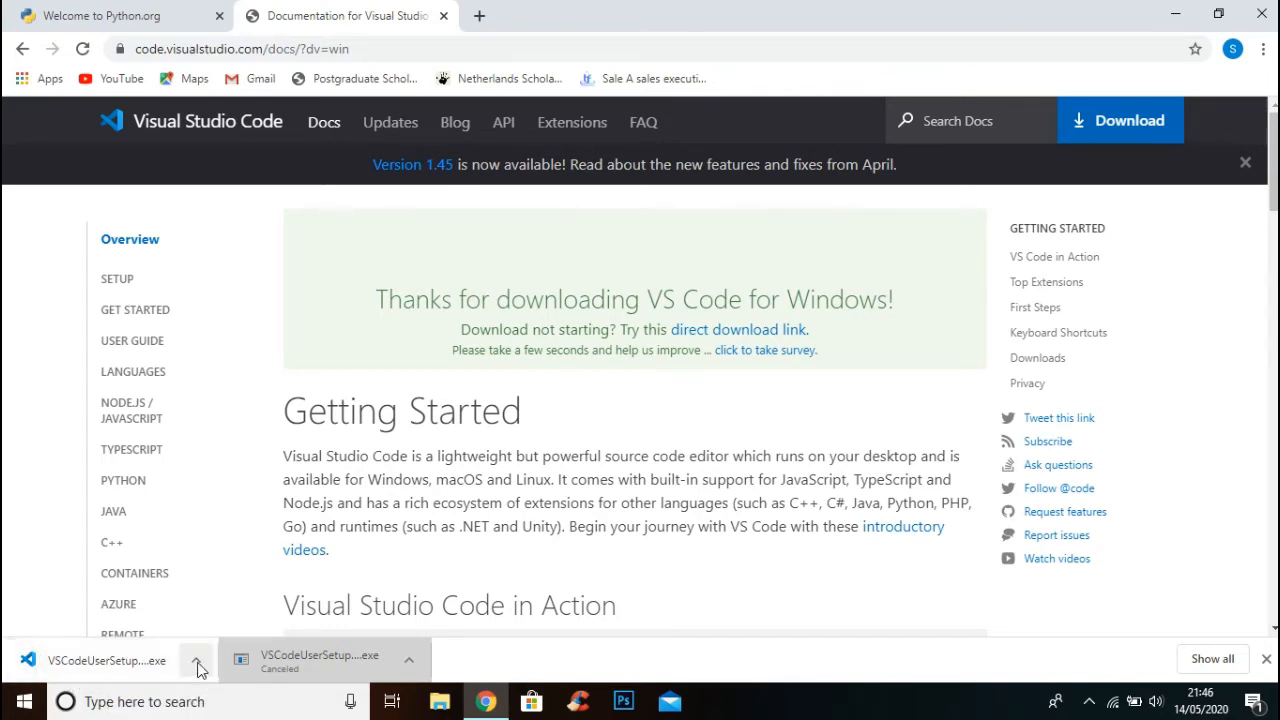
# Step: Run the VSCodeUserSetup installer, accept the license agreement and keep the default install folder
pyautogui.click(196, 660)
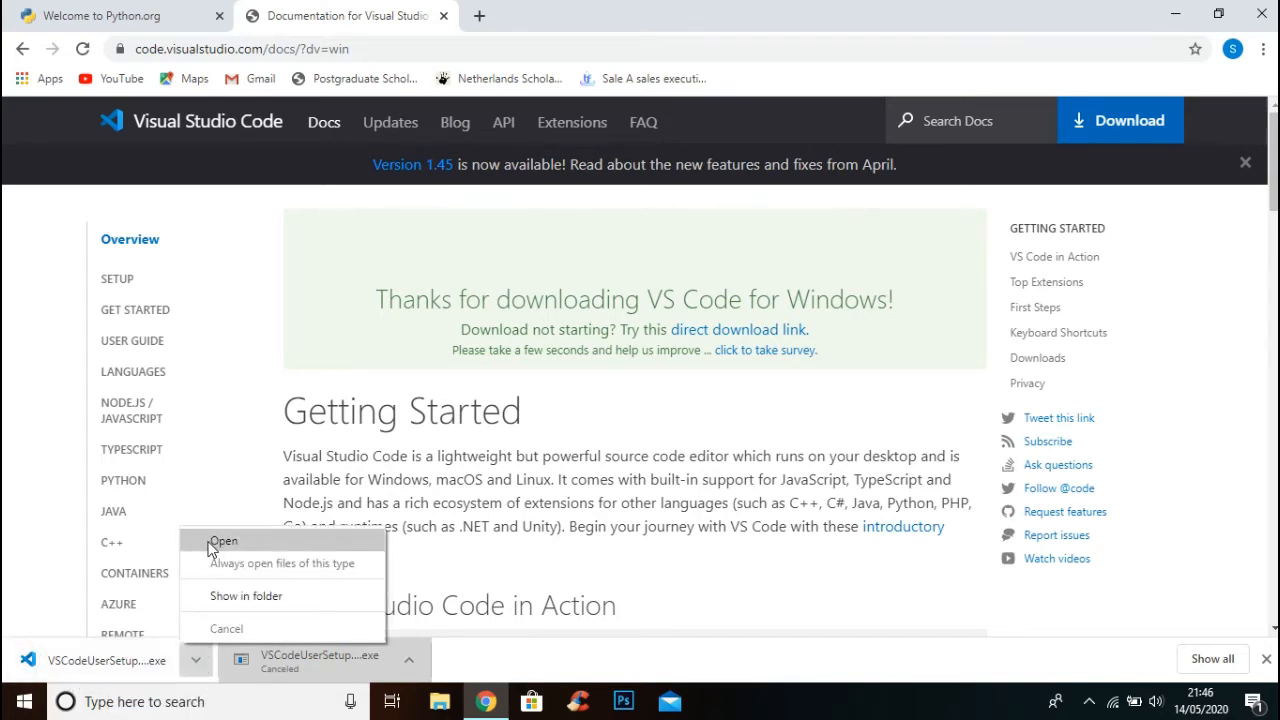
pyautogui.click(224, 540)
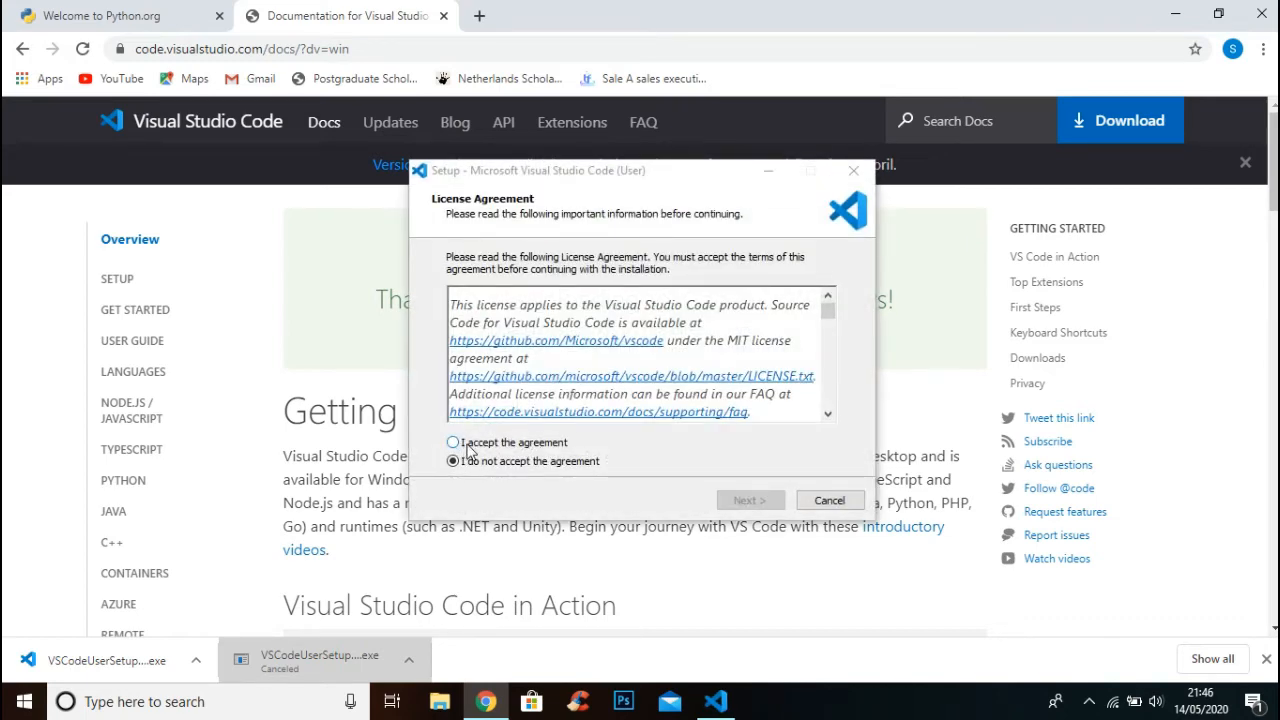
pyautogui.click(452, 442)
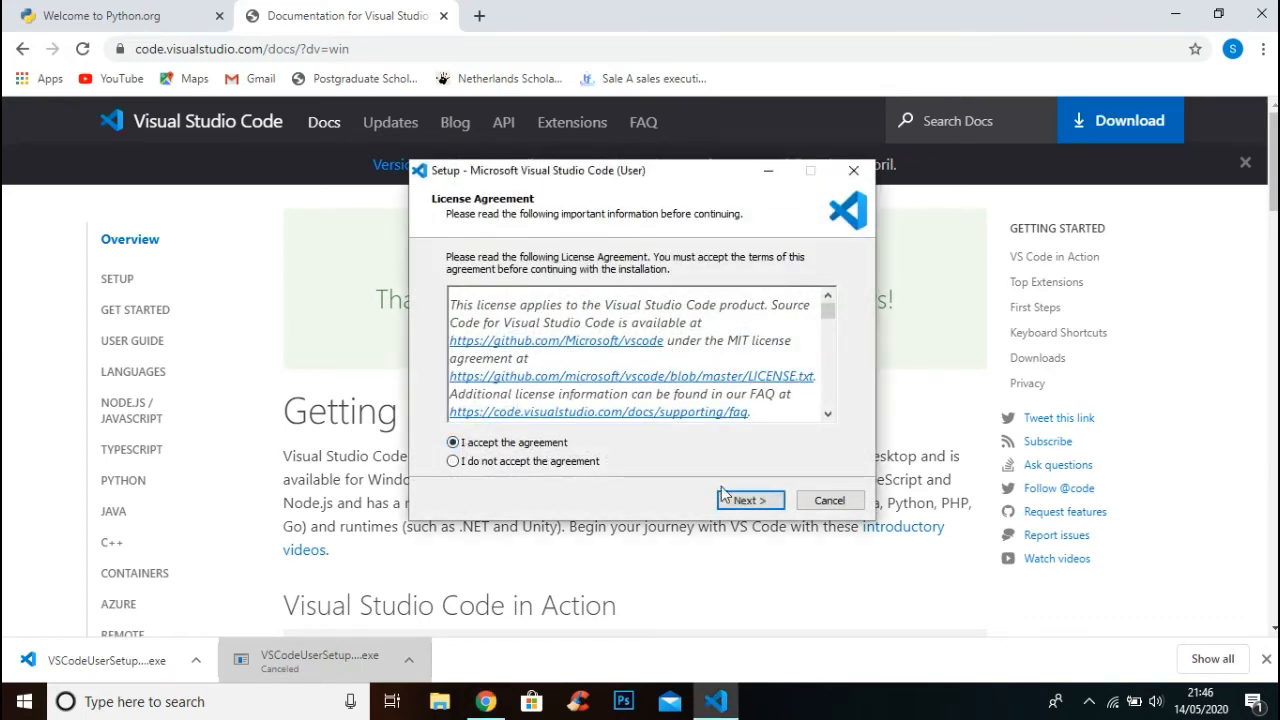
pyautogui.click(748, 500)
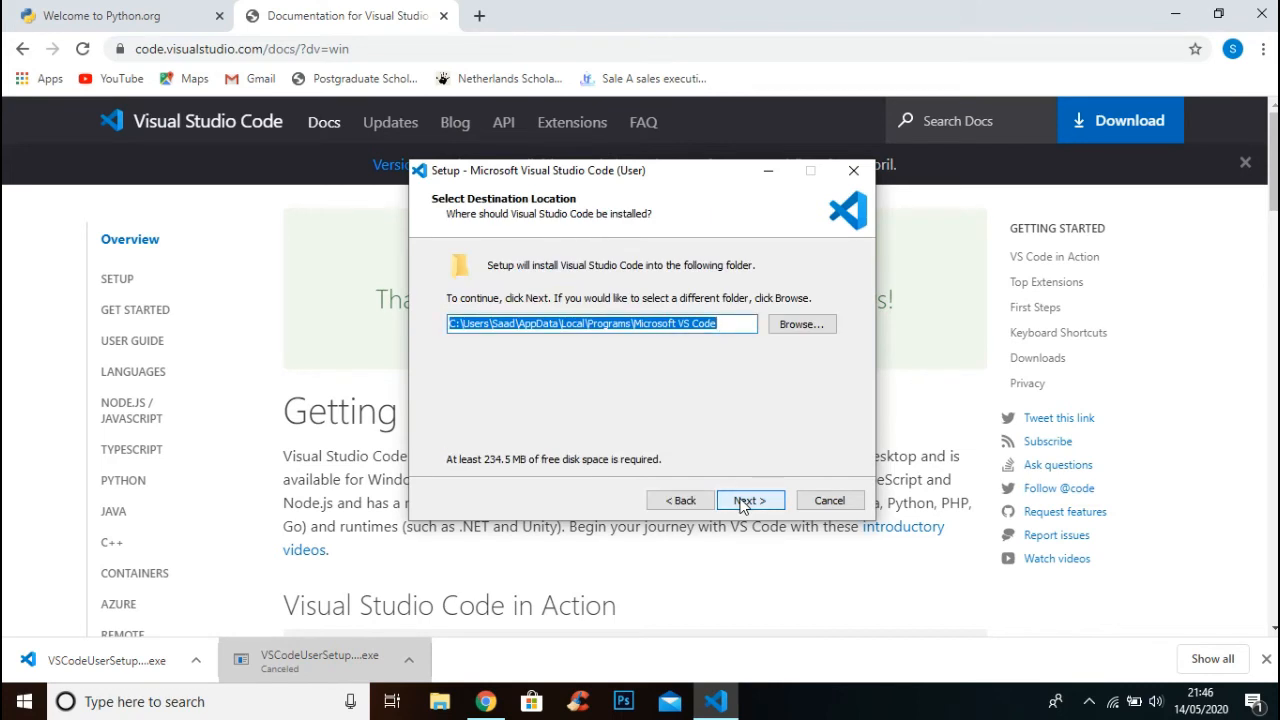
pyautogui.click(748, 500)
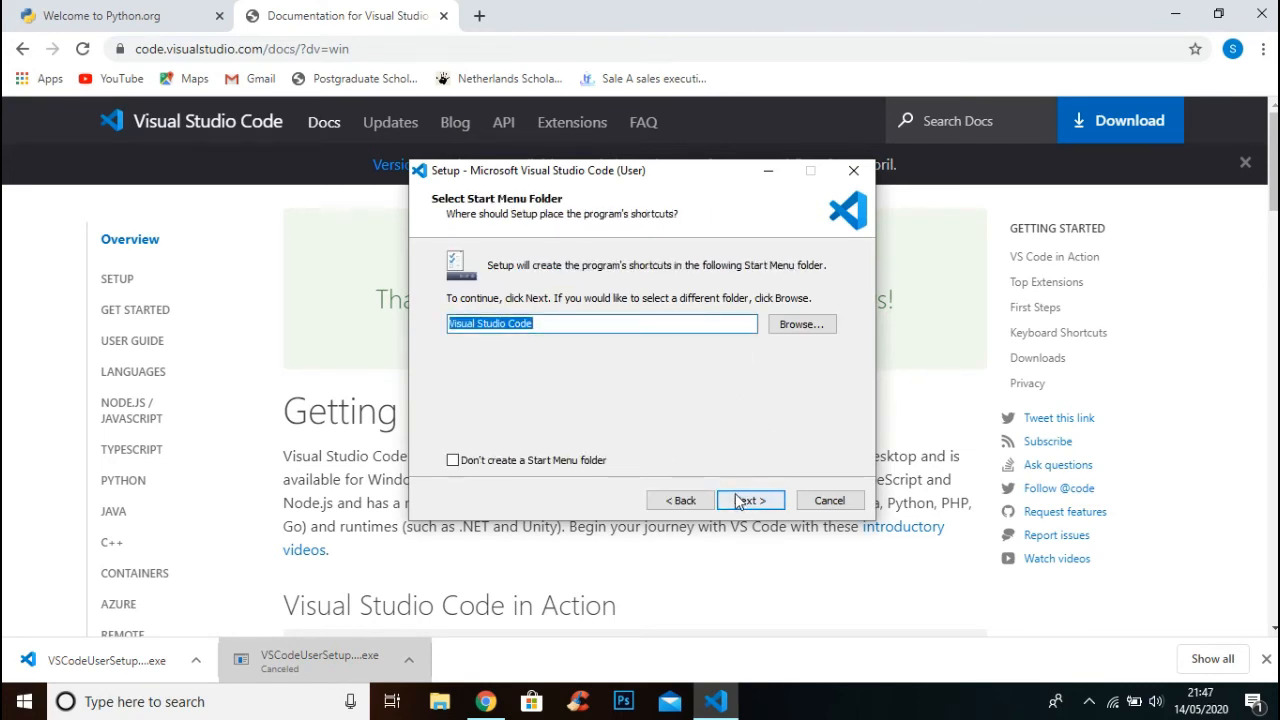
# Step: Keep the default Start Menu folder, add a desktop icon and Register Code for file types, then Install
pyautogui.click(750, 500)
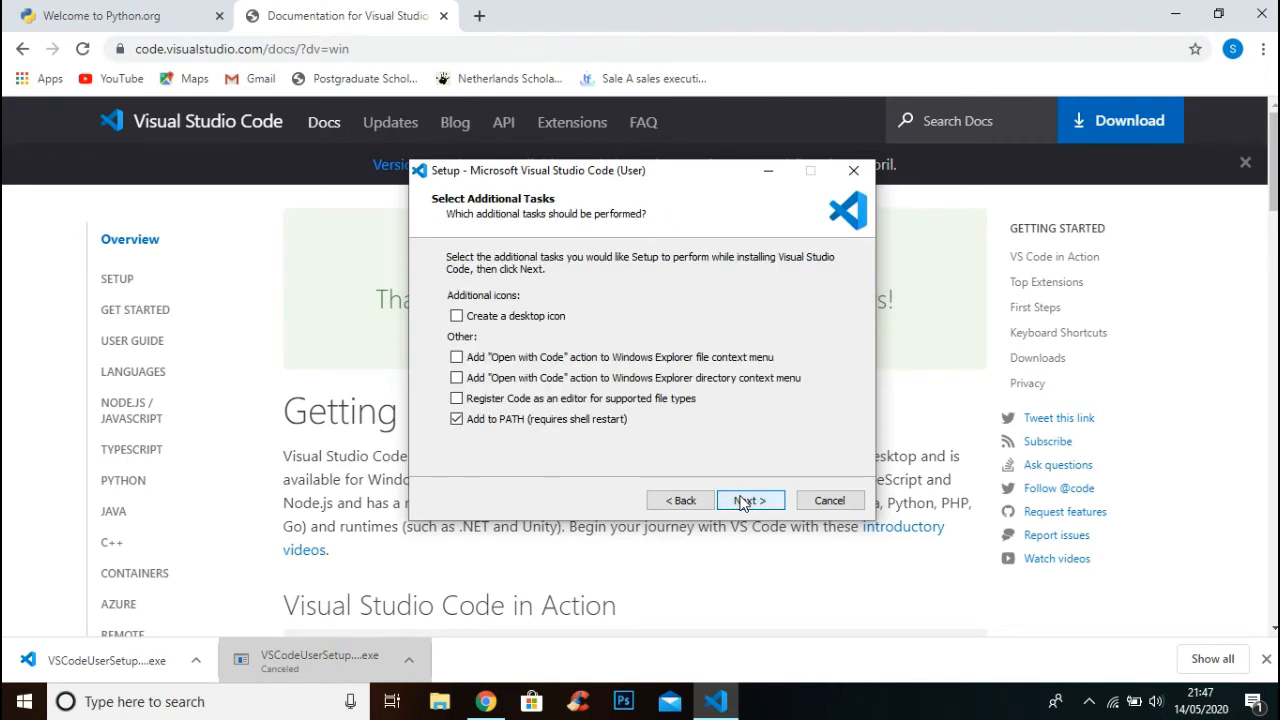
pyautogui.click(456, 316)
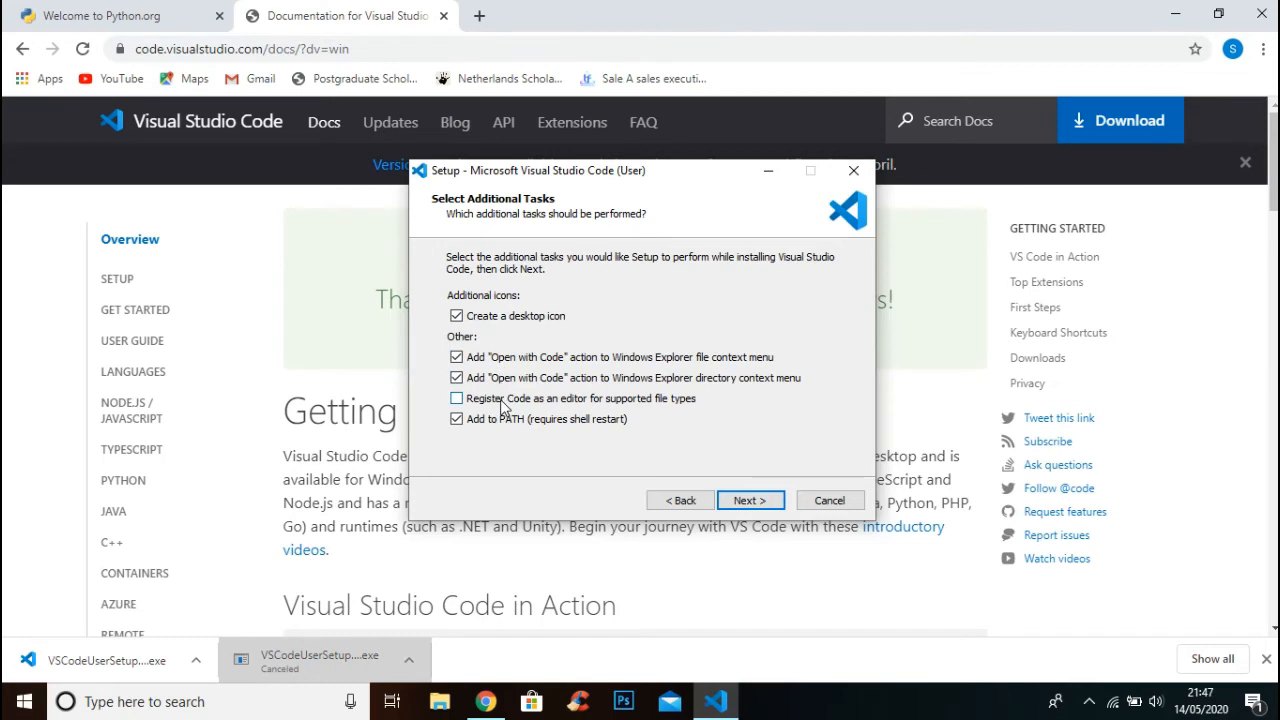
pyautogui.click(456, 398)
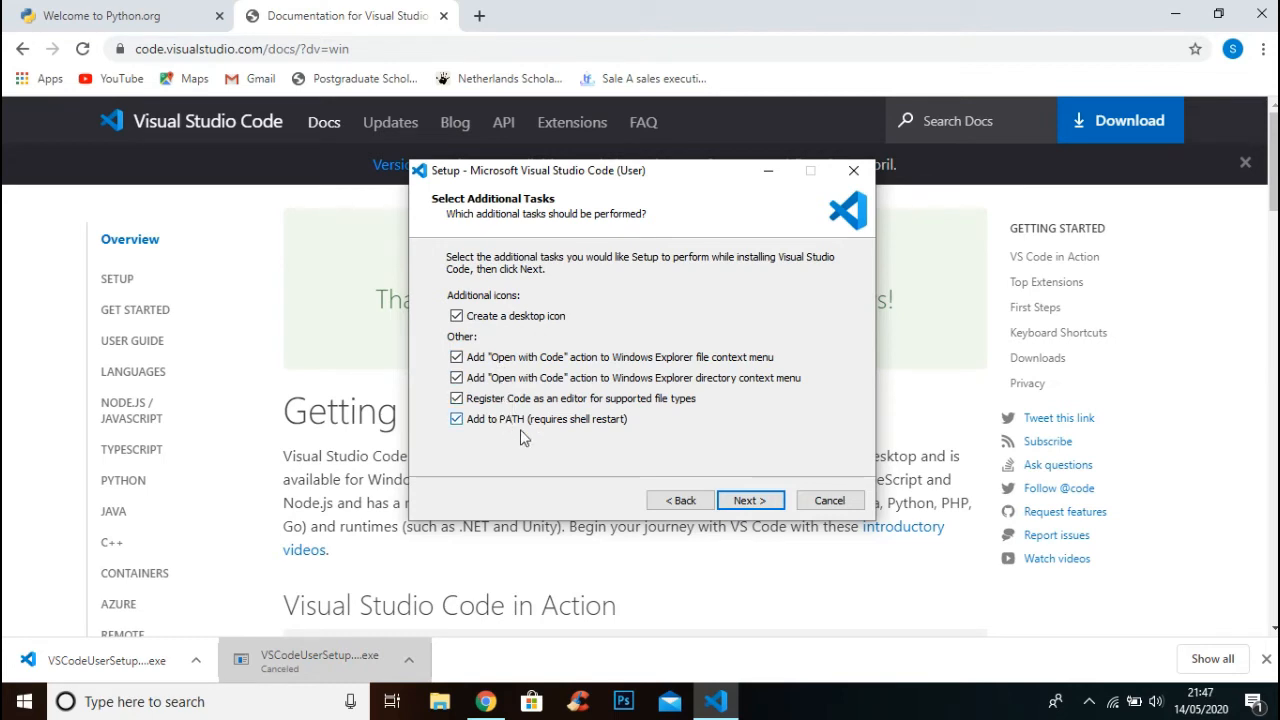
pyautogui.click(748, 500)
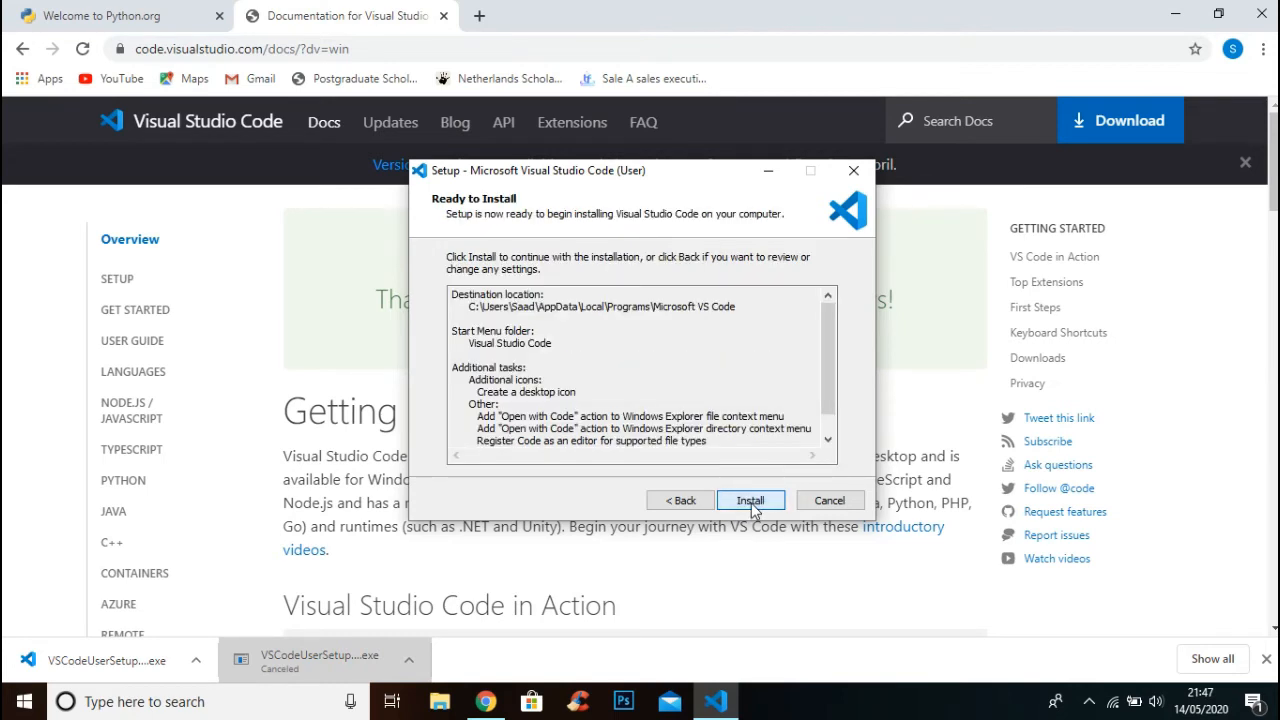
pyautogui.click(750, 500)
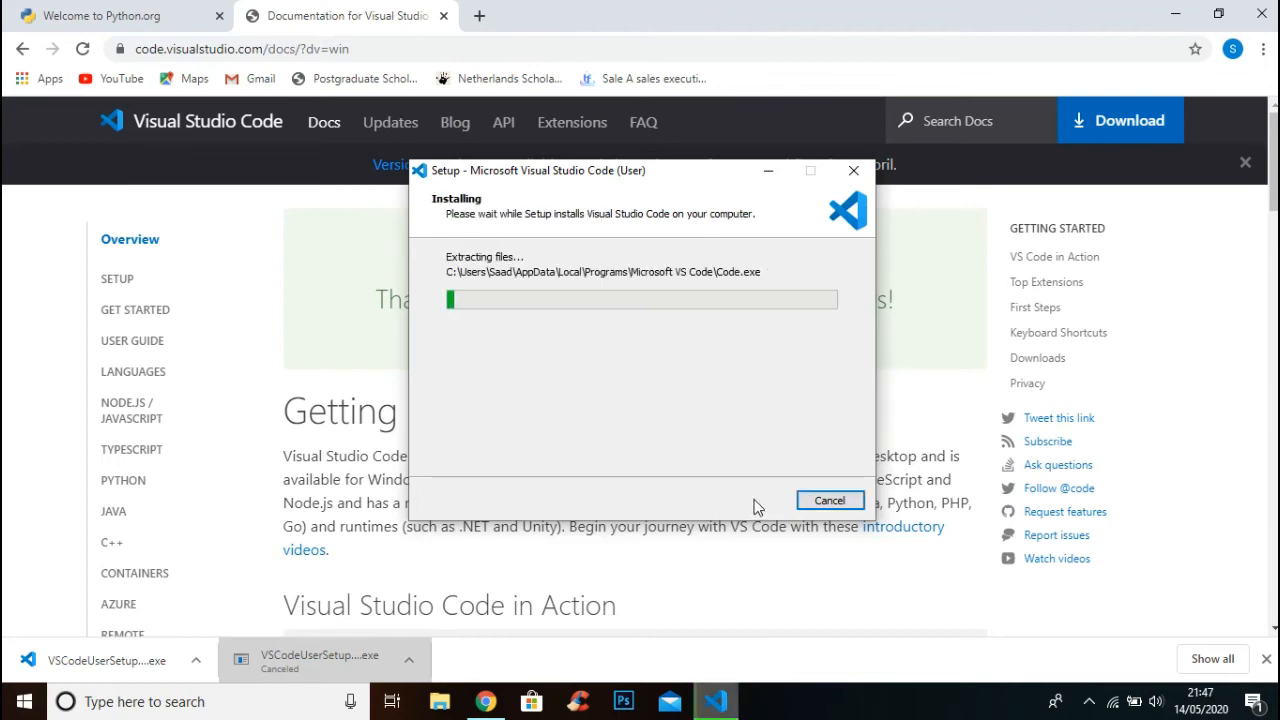
pyautogui.moveTo(596, 344)
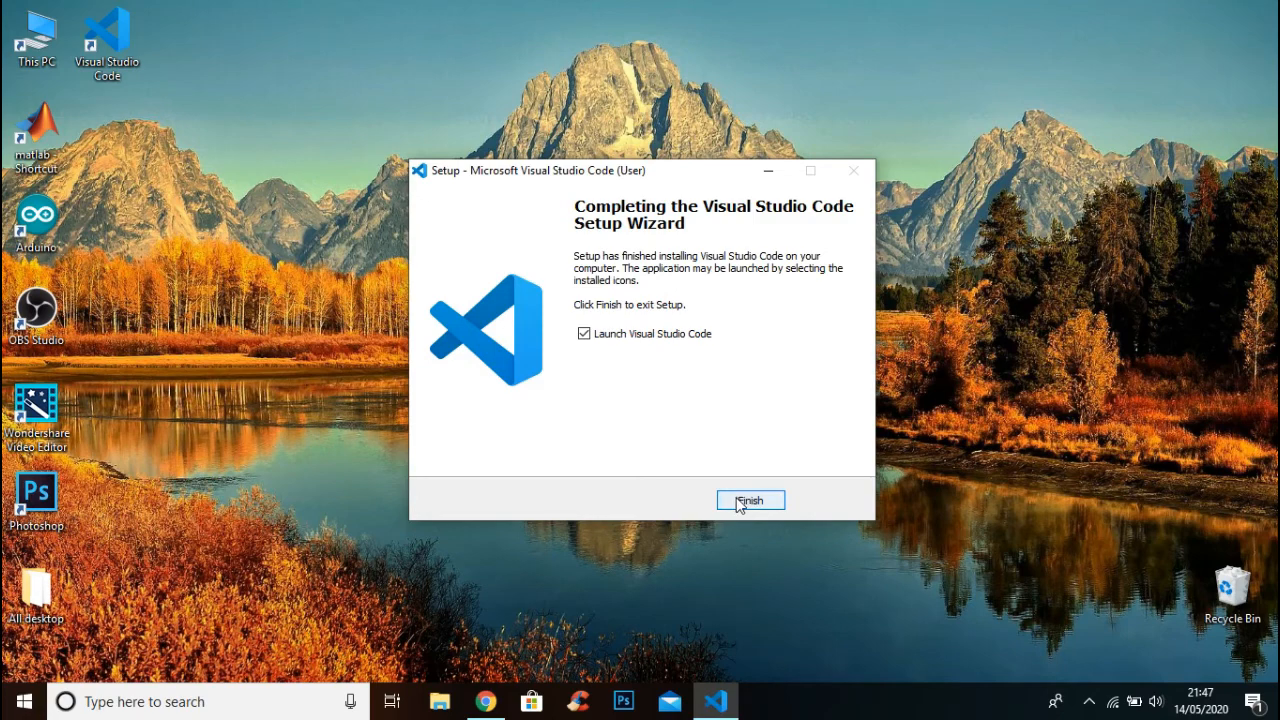
# Step: Finish setup with Launch Visual Studio Code ticked so the editor opens on its Welcome page
pyautogui.click(748, 500)
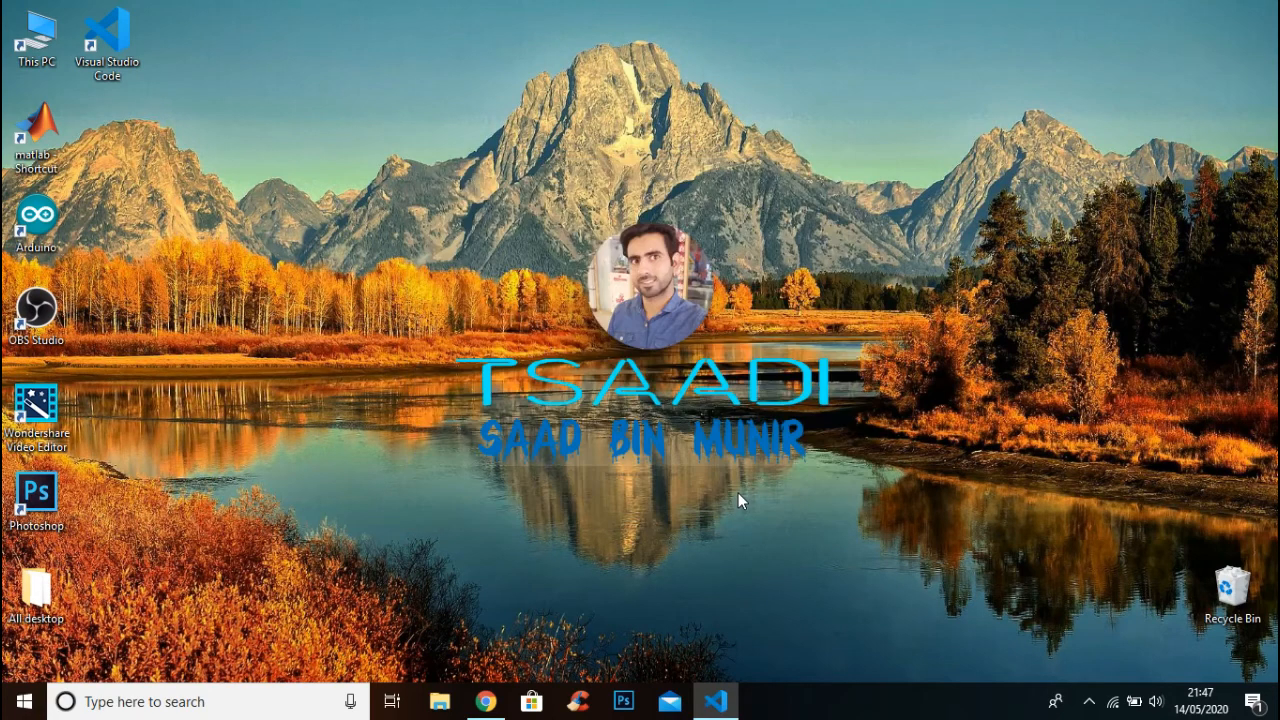
pyautogui.moveTo(100, 104)
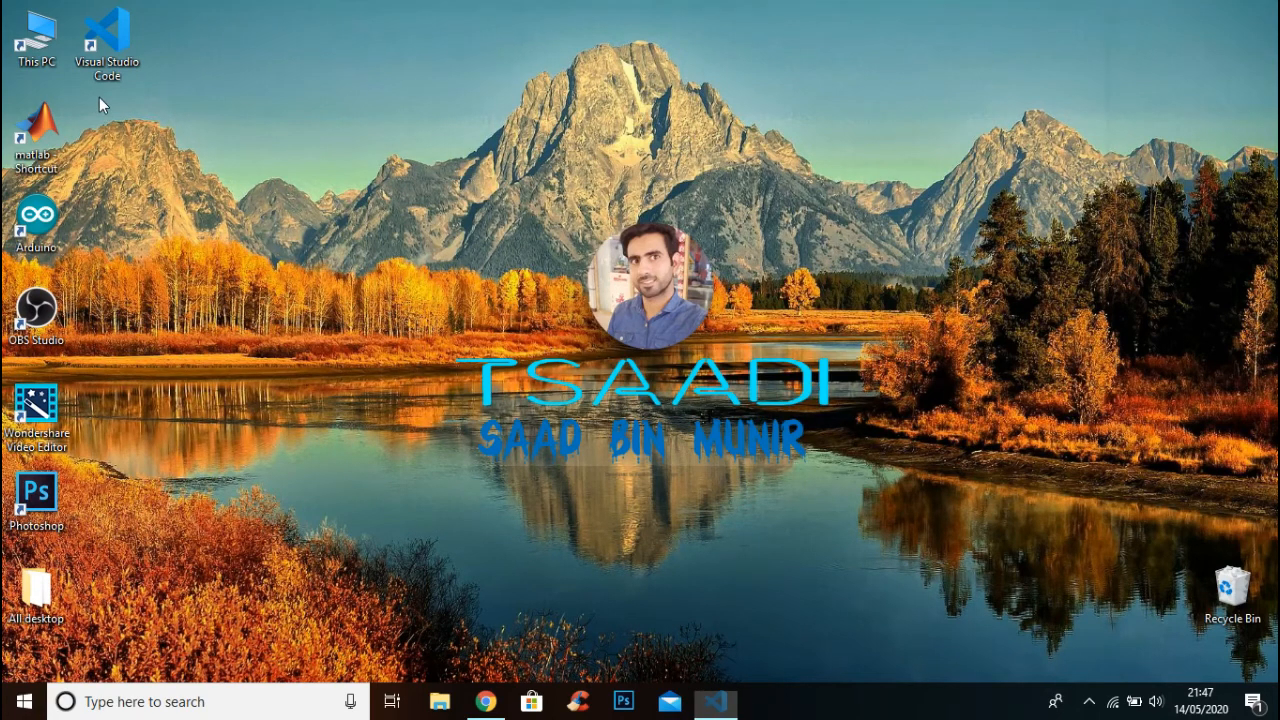
pyautogui.click(716, 700)
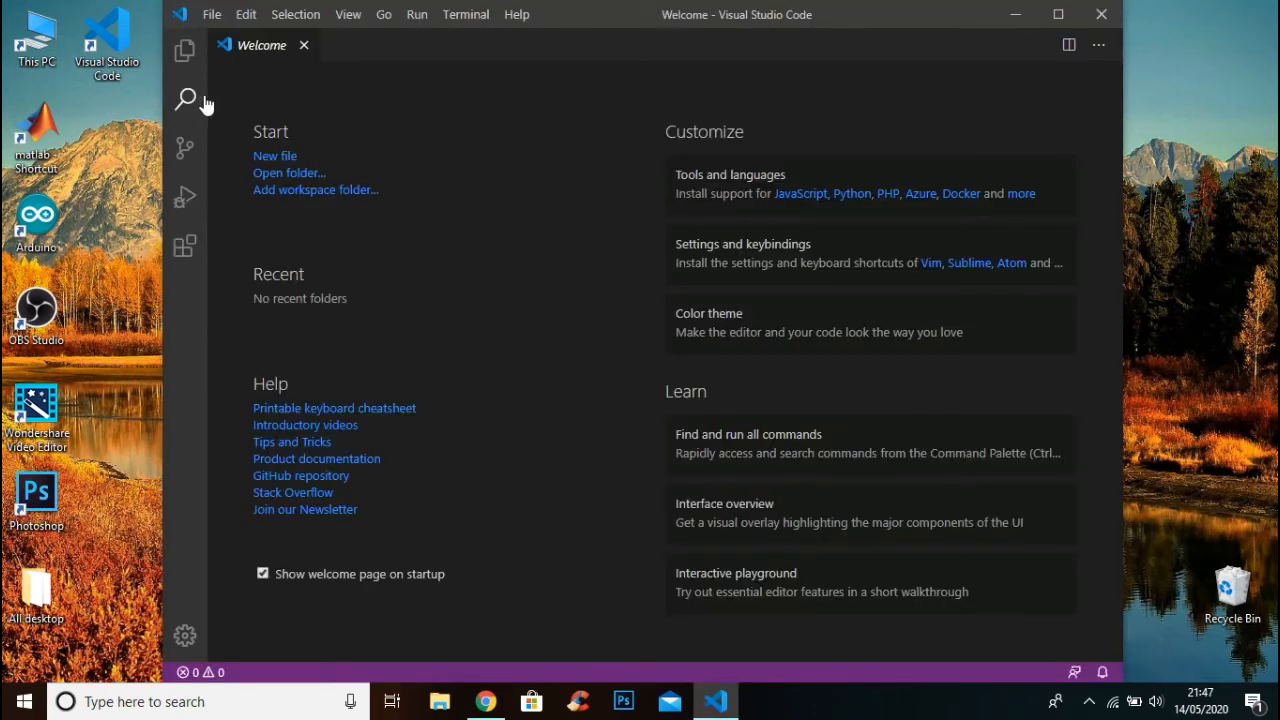
pyautogui.moveTo(978, 108)
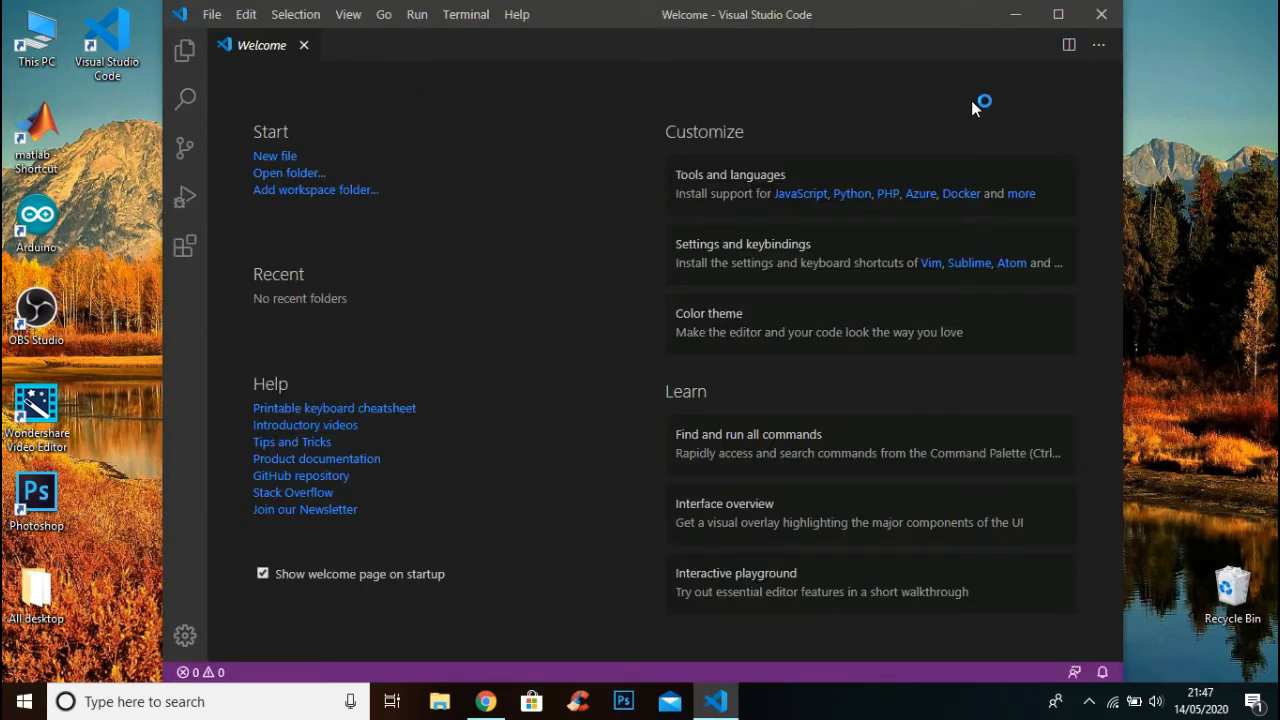